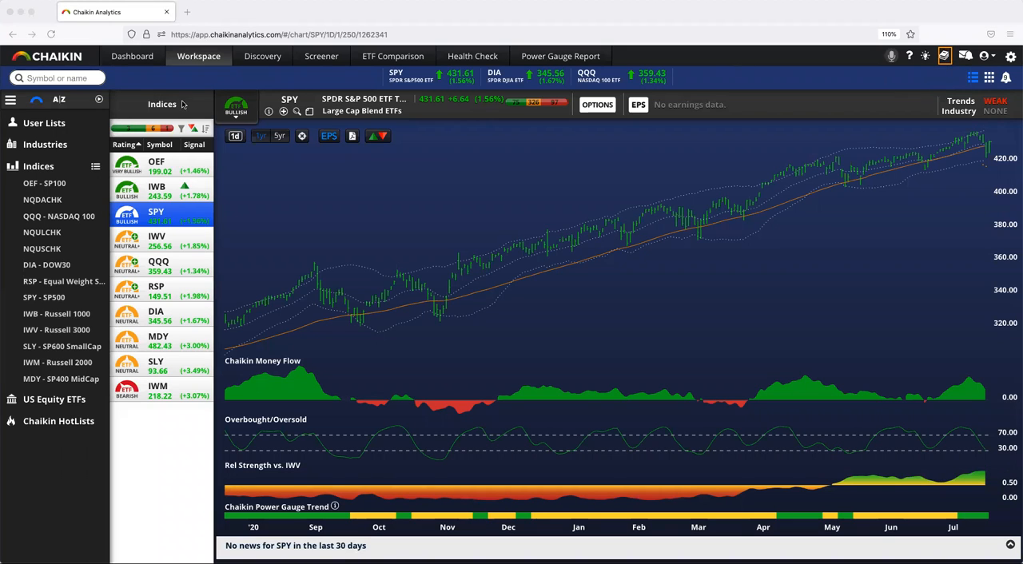
{"action": "mouse_move", "coordinate": [412, 89]}
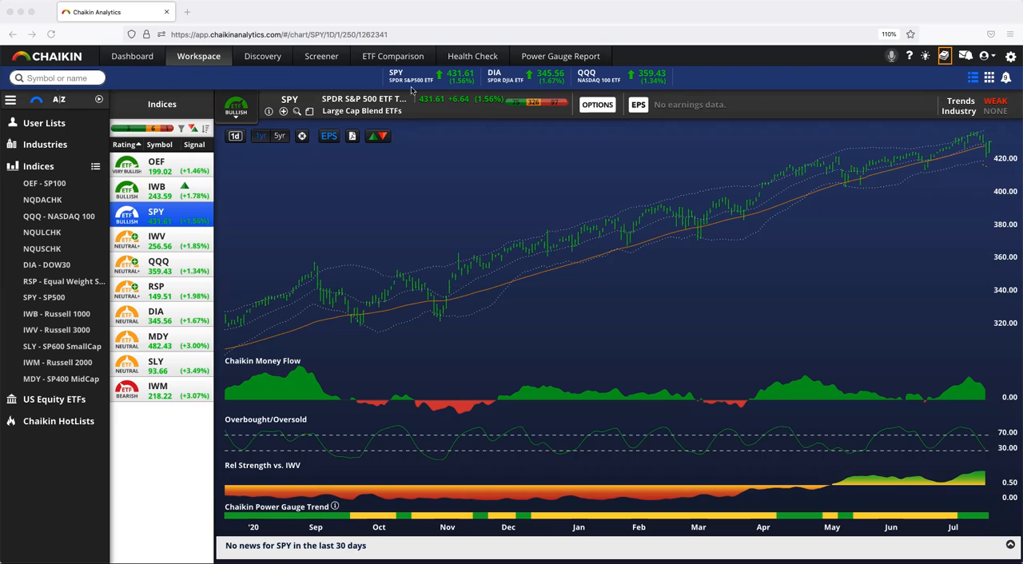
{"action": "mouse_move", "coordinate": [945, 56]}
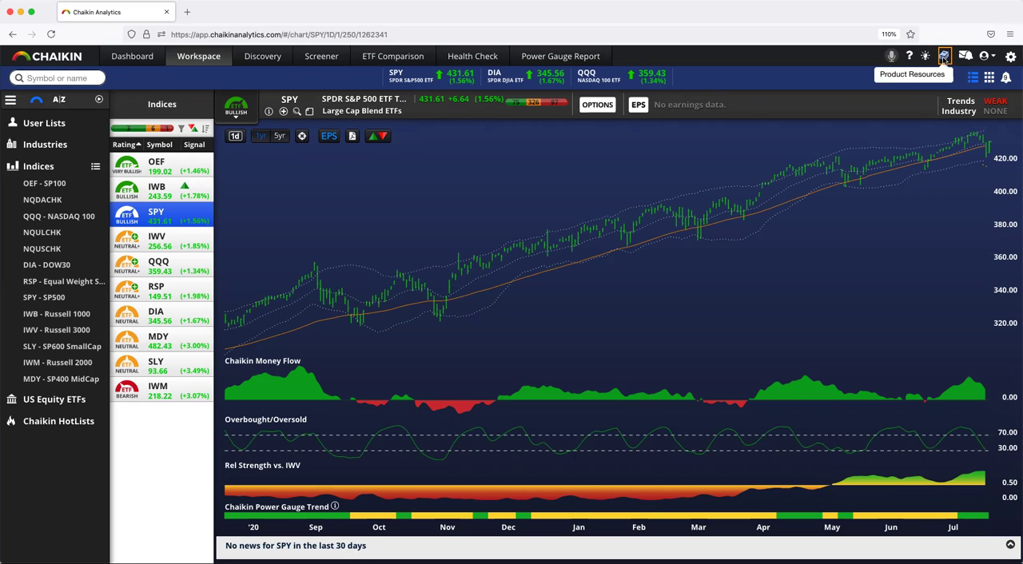
Open the Resource Center from the Product Resources dropdown in the top toolbar
{"action": "left_click", "coordinate": [945, 56]}
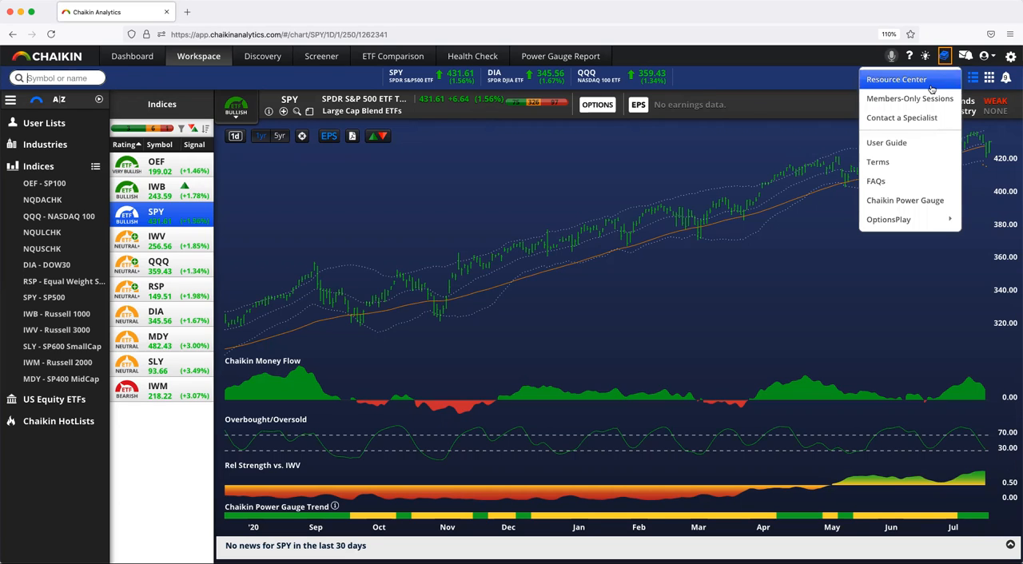
{"action": "left_click", "coordinate": [896, 80]}
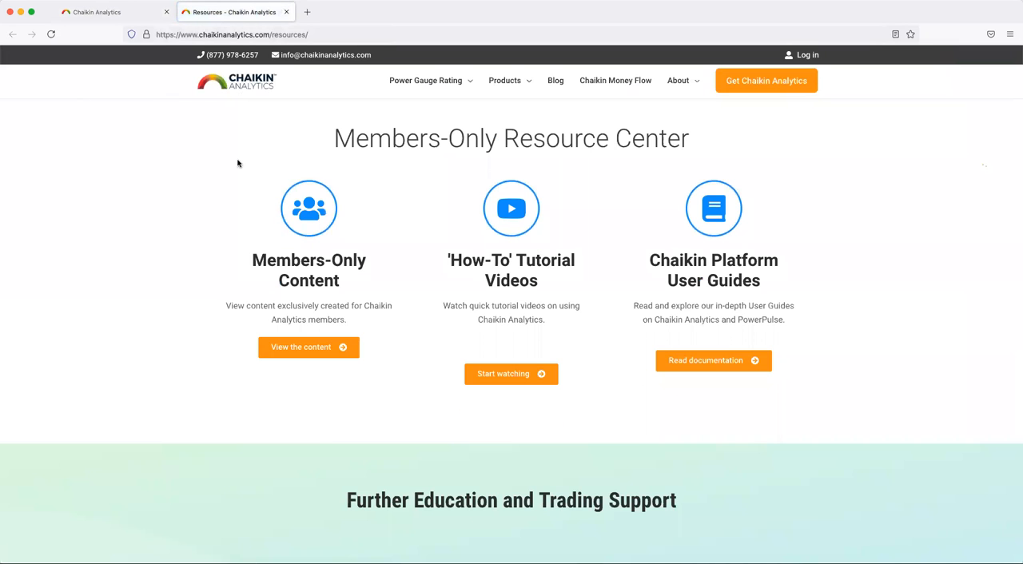
{"action": "mouse_move", "coordinate": [434, 221]}
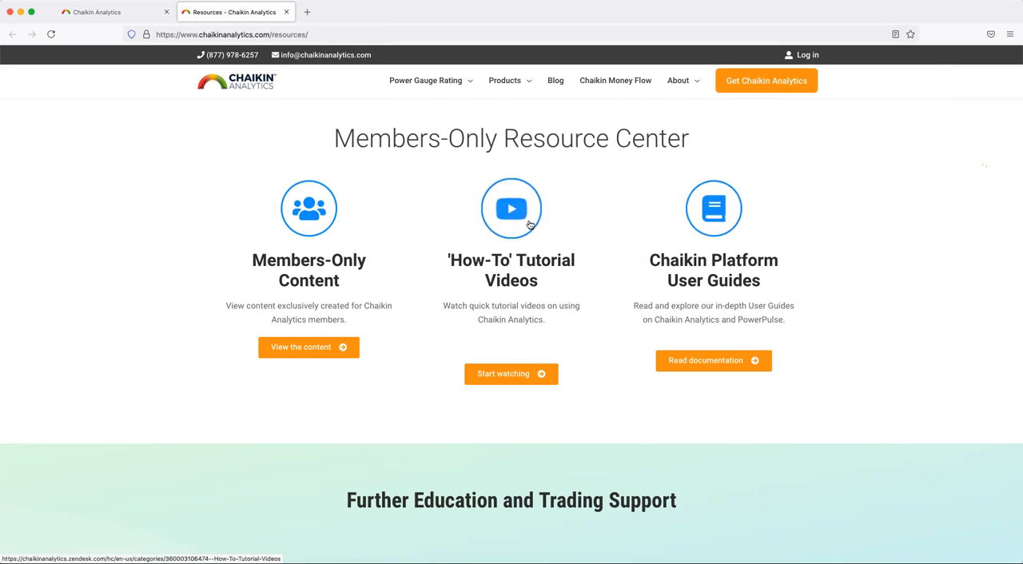
{"action": "mouse_move", "coordinate": [308, 208]}
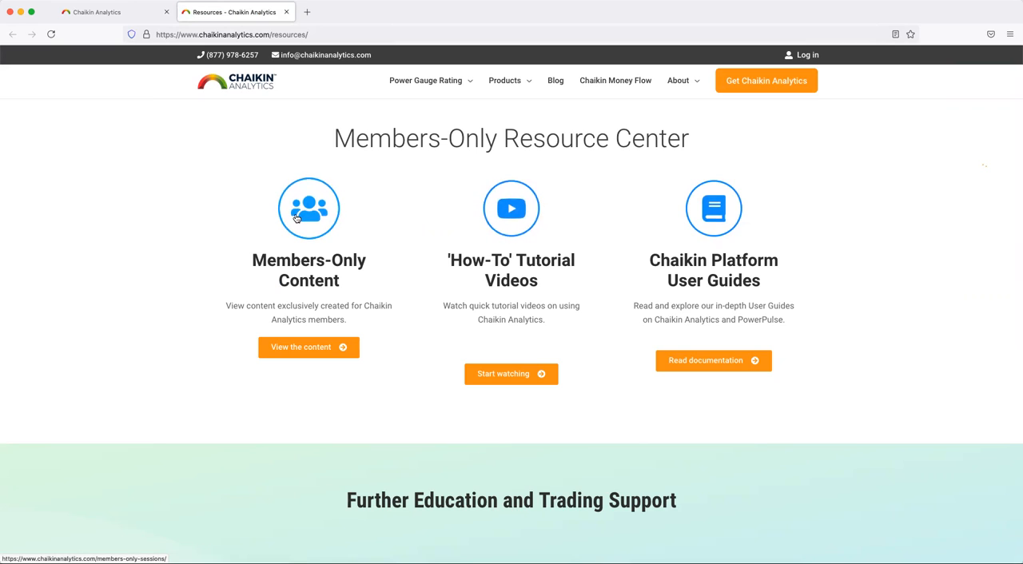
{"action": "mouse_move", "coordinate": [318, 248]}
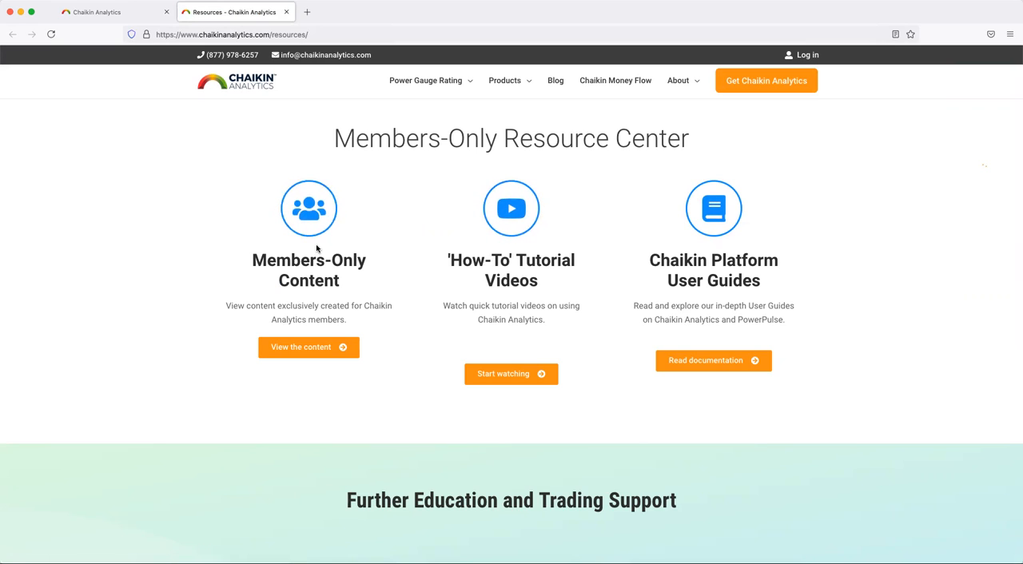
Open Members-Only Content and browse the schedule, Weekly Spotlight Session and Open Forum sections
{"action": "left_click", "coordinate": [308, 347]}
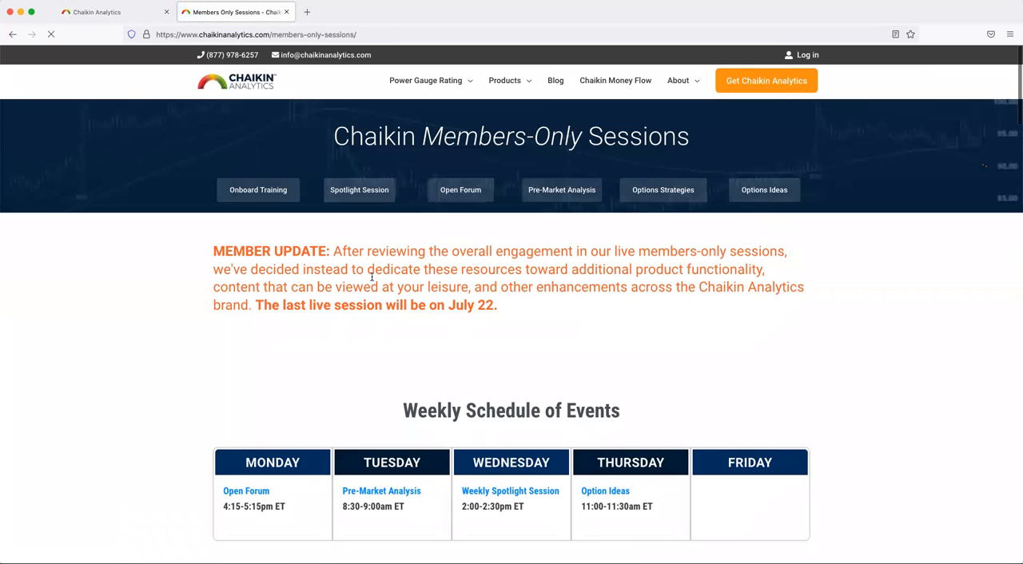
{"action": "scroll", "scroll_direction": "down", "scroll_amount": 3}
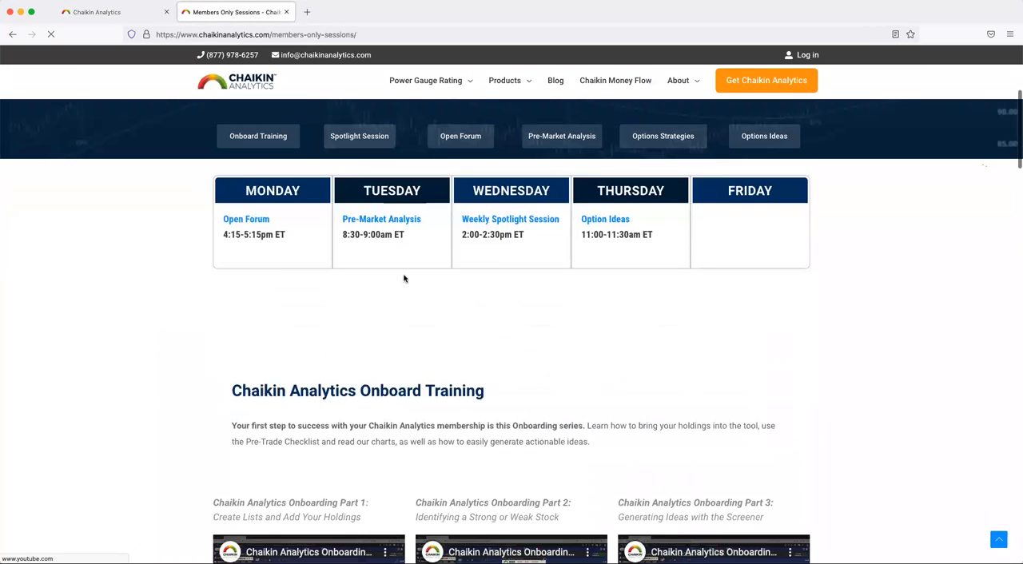
{"action": "scroll", "scroll_direction": "down", "scroll_amount": 3}
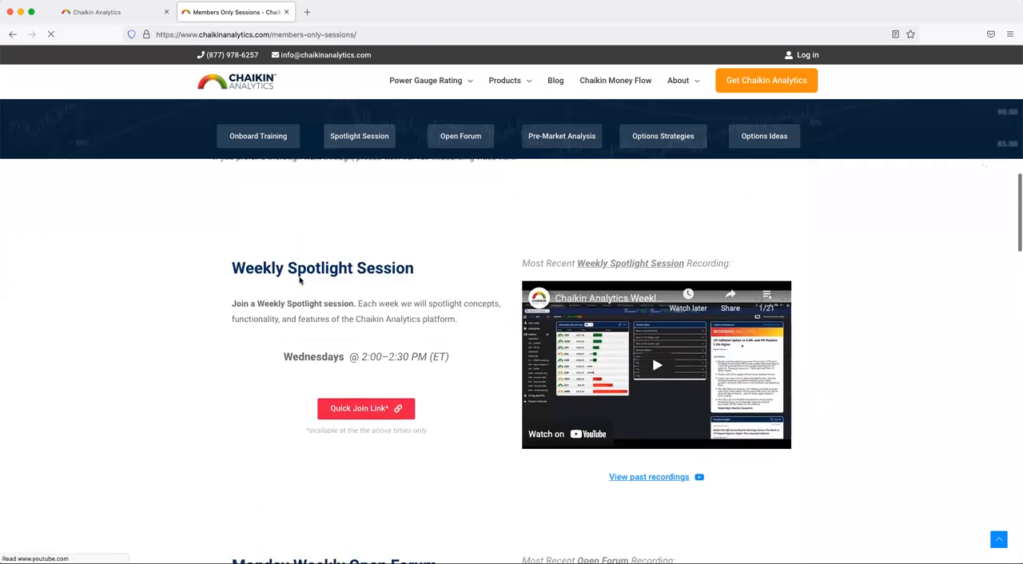
{"action": "scroll", "scroll_direction": "down", "scroll_amount": 3}
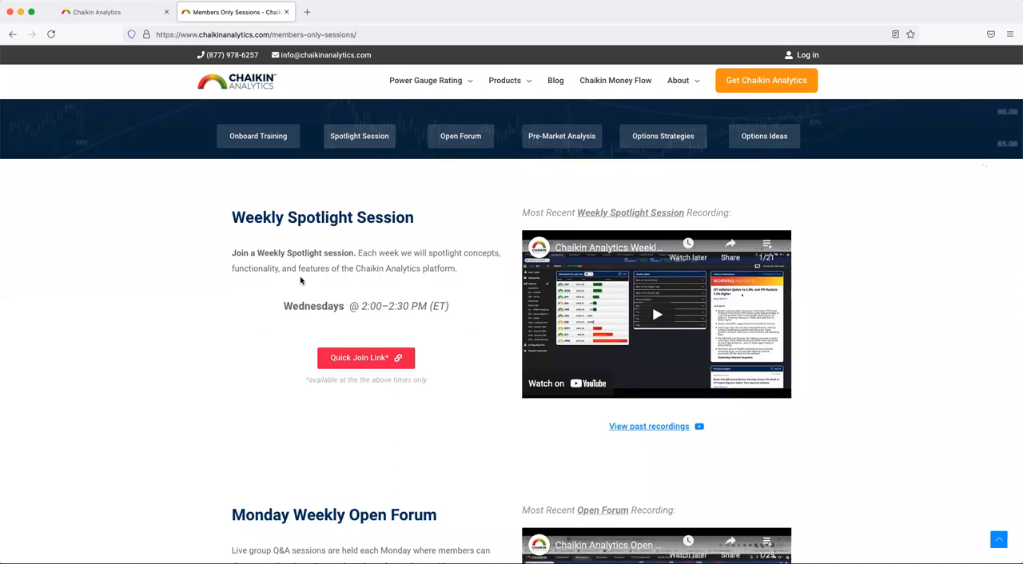
{"action": "scroll", "scroll_direction": "down", "scroll_amount": 3}
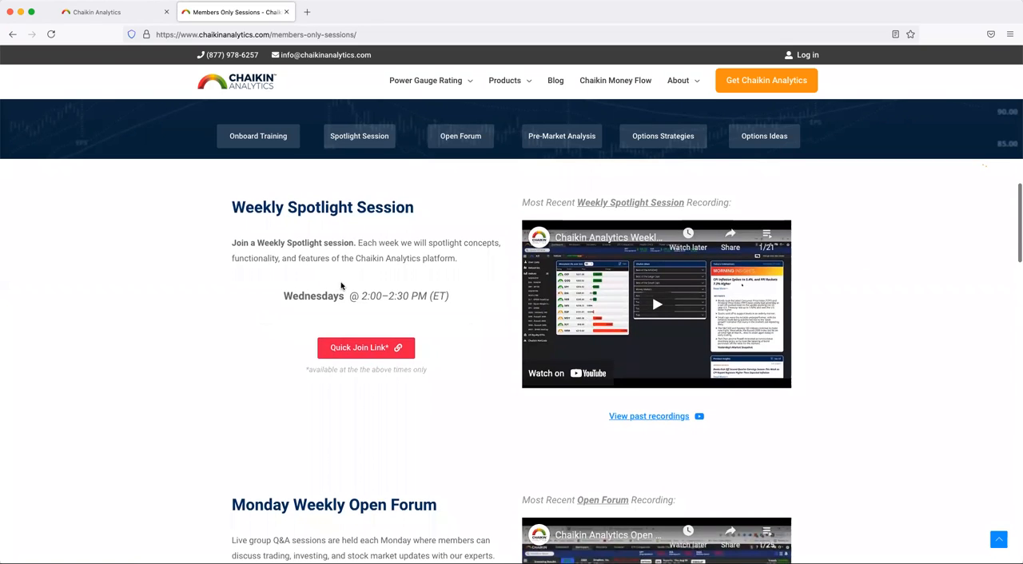
{"action": "scroll", "scroll_direction": "down", "scroll_amount": 3}
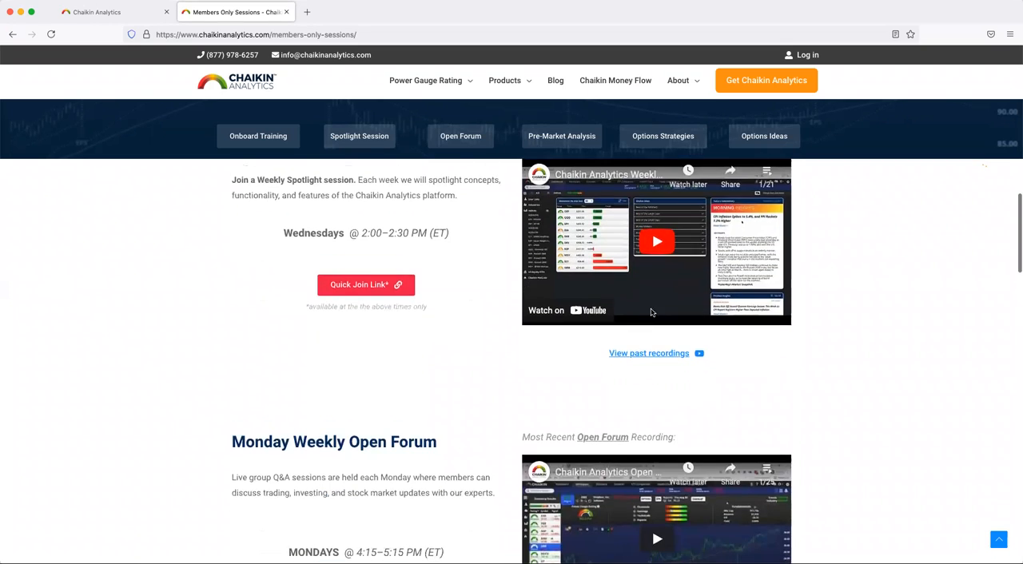
{"action": "scroll", "scroll_direction": "down", "scroll_amount": 3}
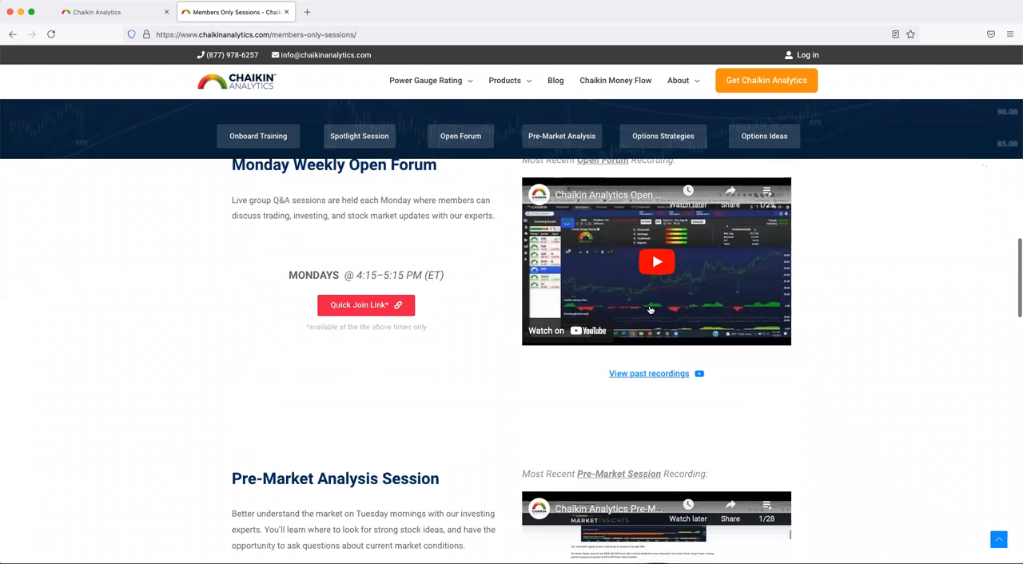
{"action": "scroll", "scroll_direction": "up", "scroll_amount": 3}
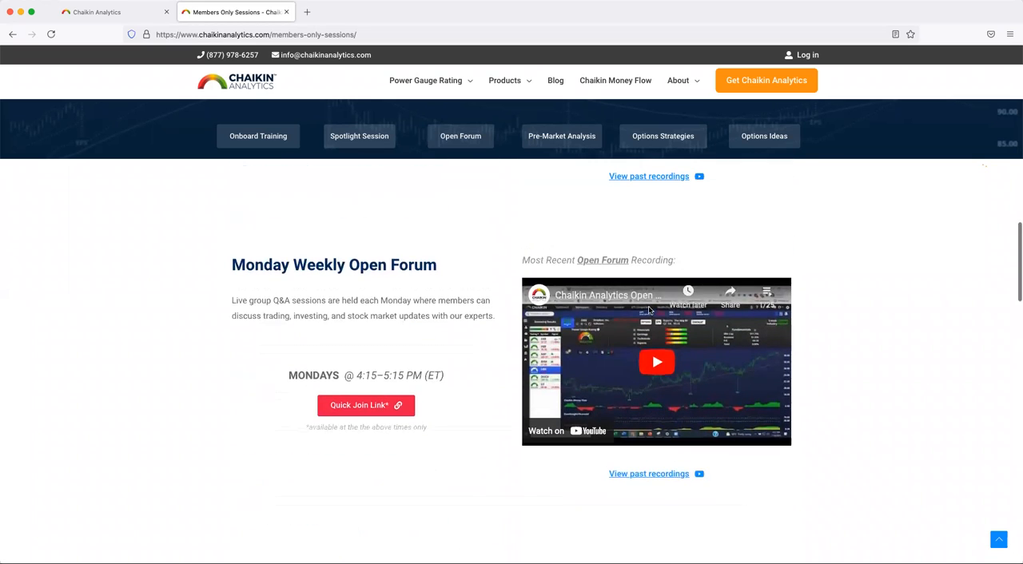
{"action": "mouse_move", "coordinate": [640, 317]}
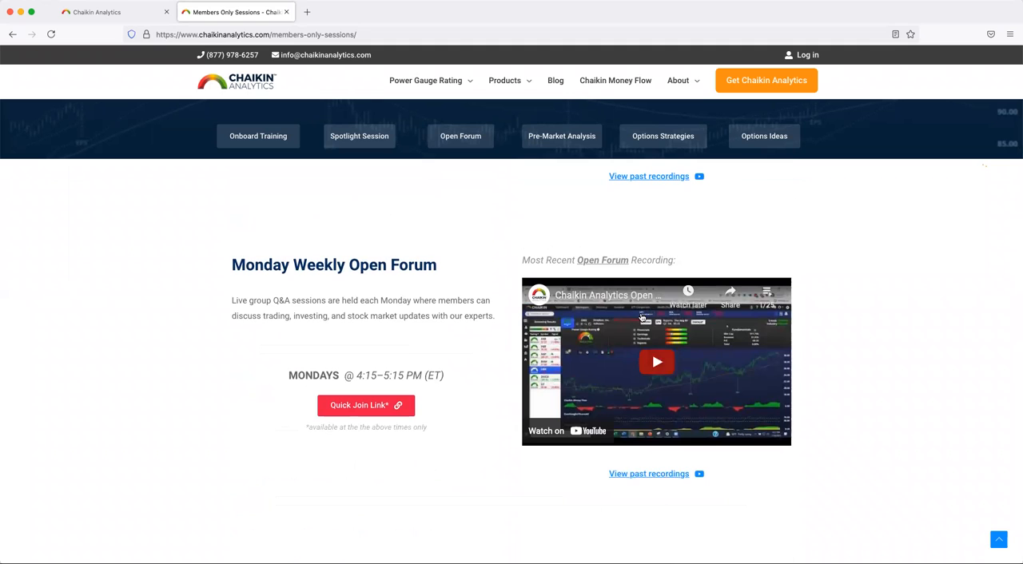
{"action": "scroll", "scroll_direction": "up", "scroll_amount": 3}
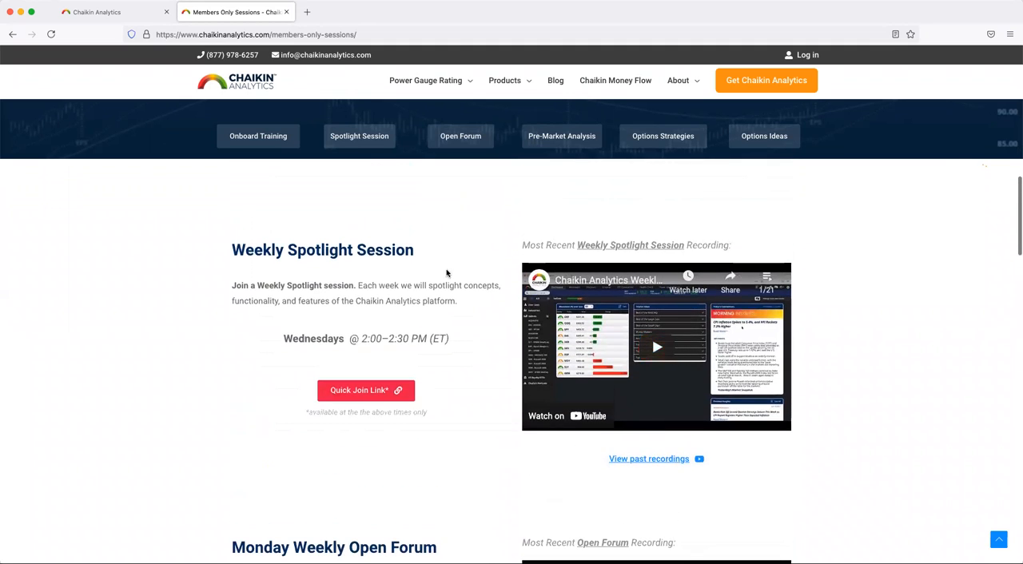
{"action": "left_click", "coordinate": [648, 459]}
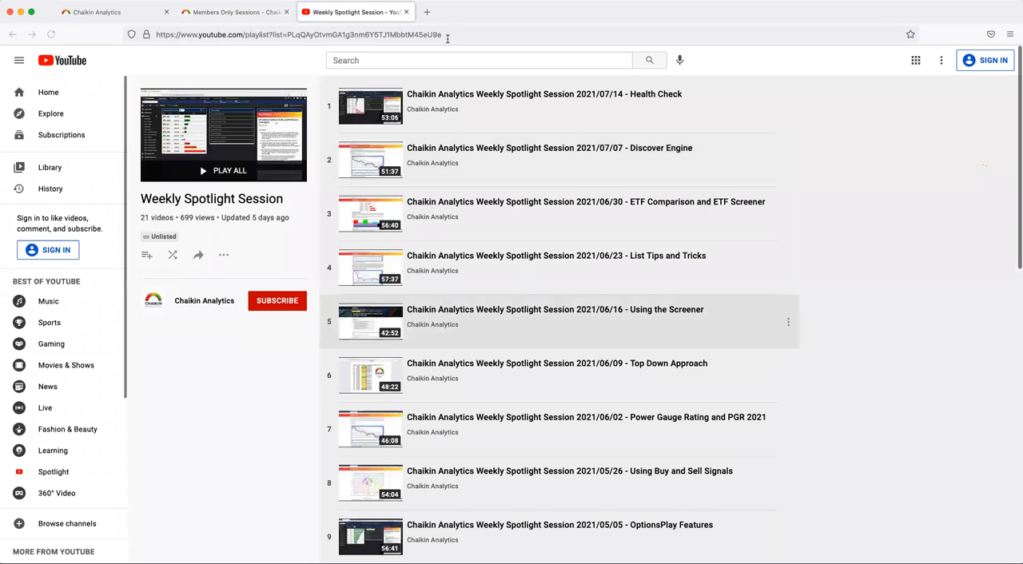
{"action": "left_click", "coordinate": [13, 34]}
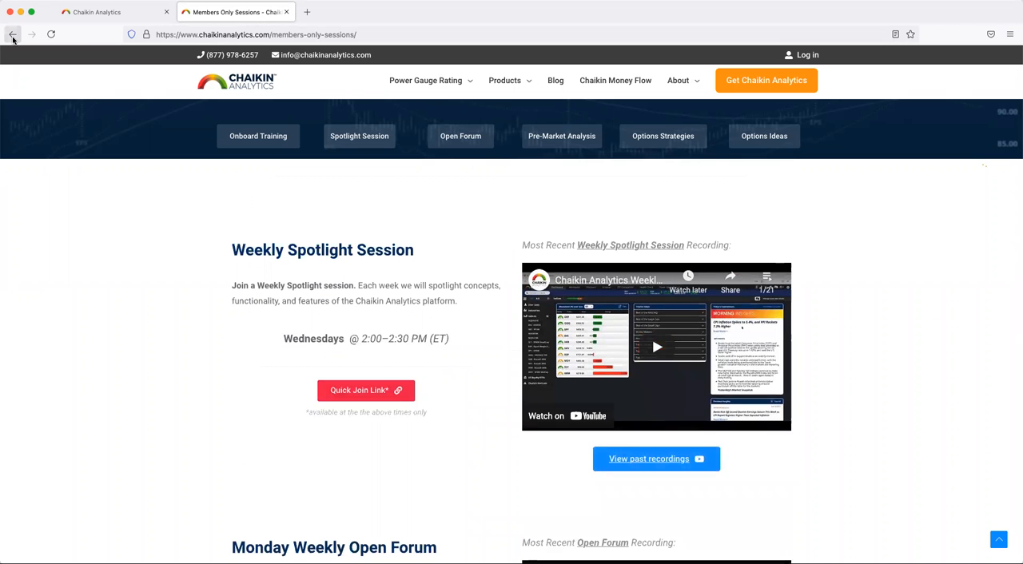
{"action": "mouse_move", "coordinate": [13, 35]}
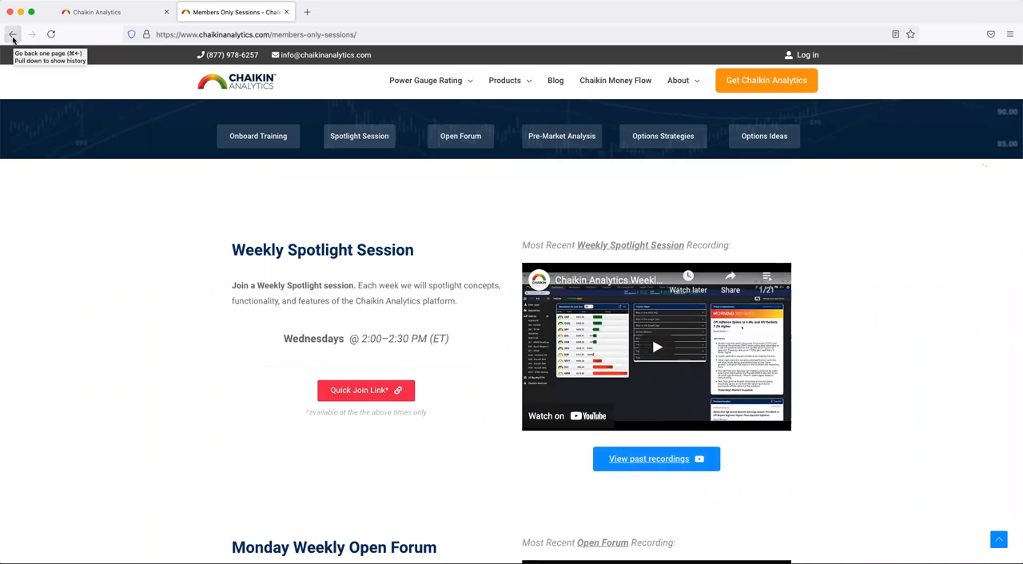
Go back in the browser to the Resource Center page
{"action": "left_click", "coordinate": [13, 35]}
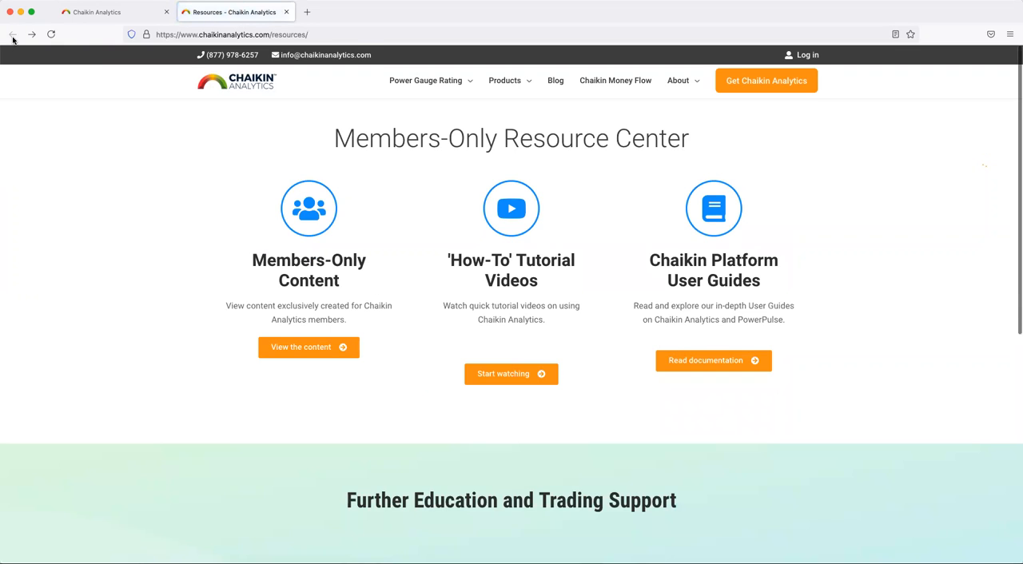
{"action": "mouse_move", "coordinate": [511, 208]}
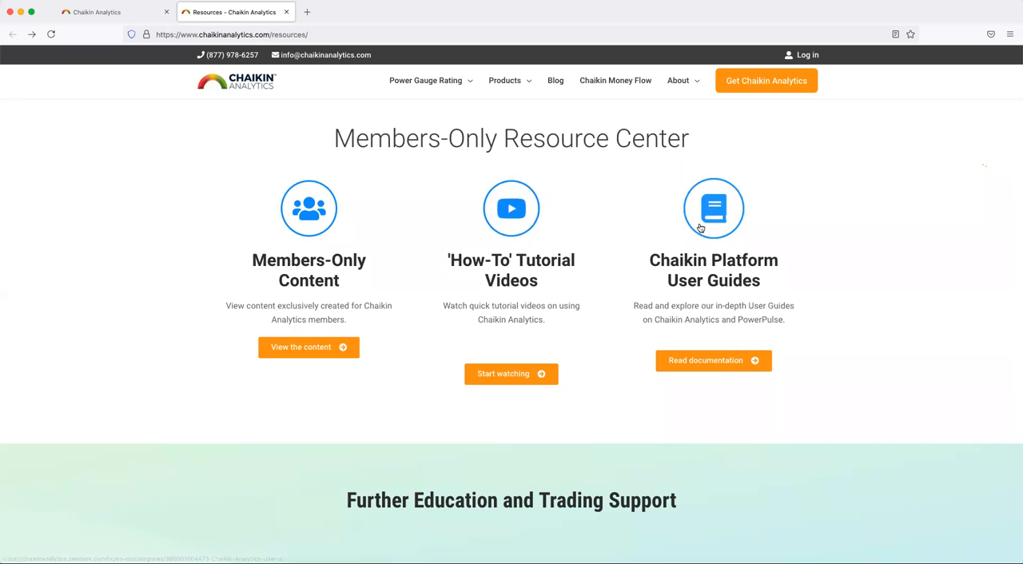
{"action": "mouse_move", "coordinate": [724, 228]}
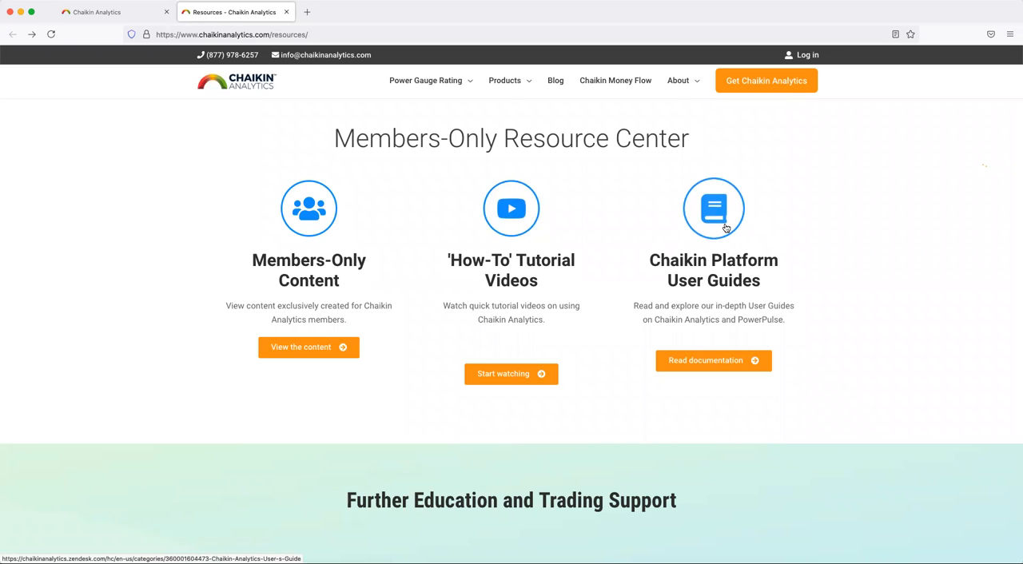
{"action": "mouse_move", "coordinate": [529, 226]}
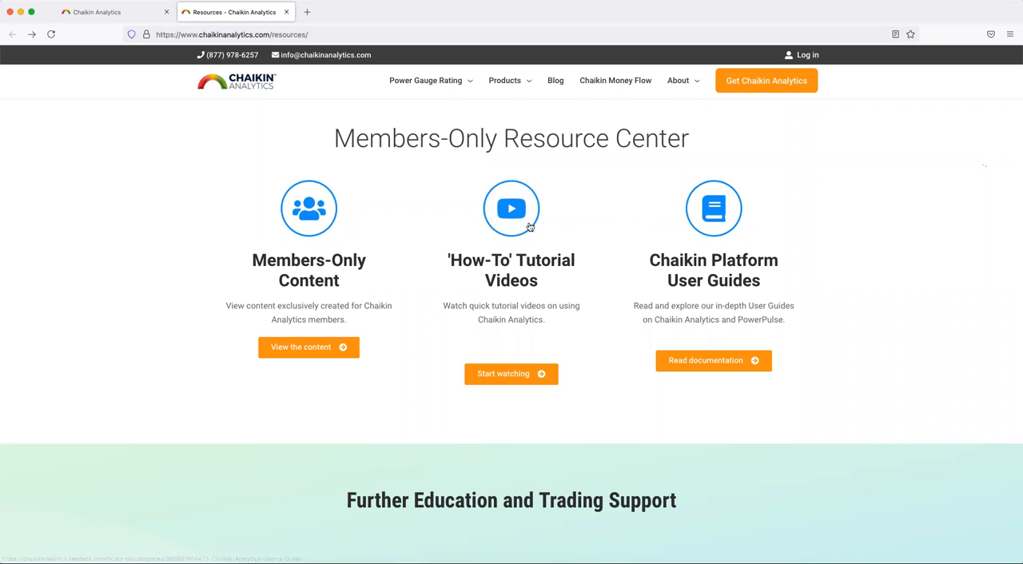
Open the 'How-To' Tutorial Videos category from the Resource Center
{"action": "left_click", "coordinate": [511, 373]}
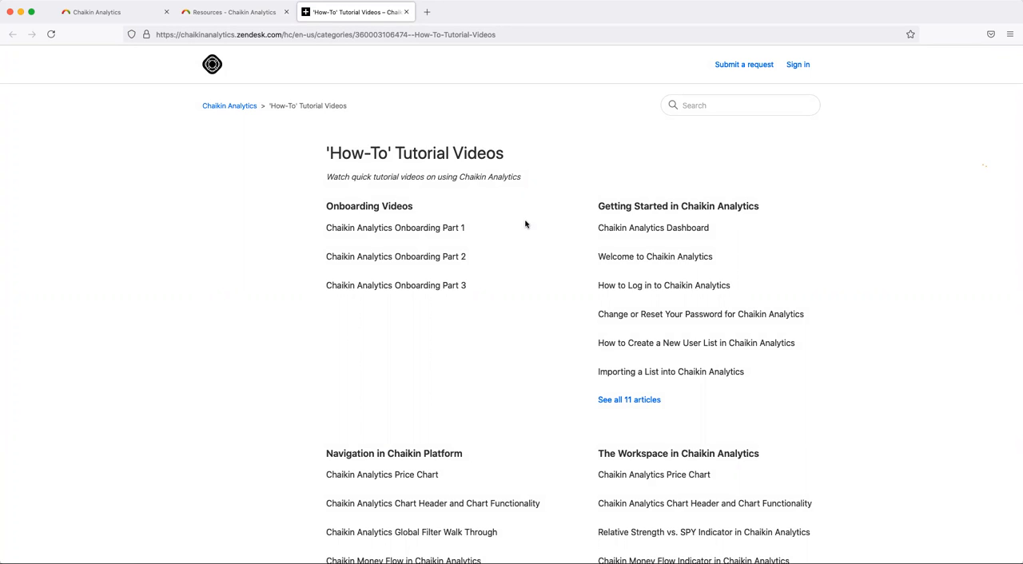
{"action": "mouse_move", "coordinate": [395, 228]}
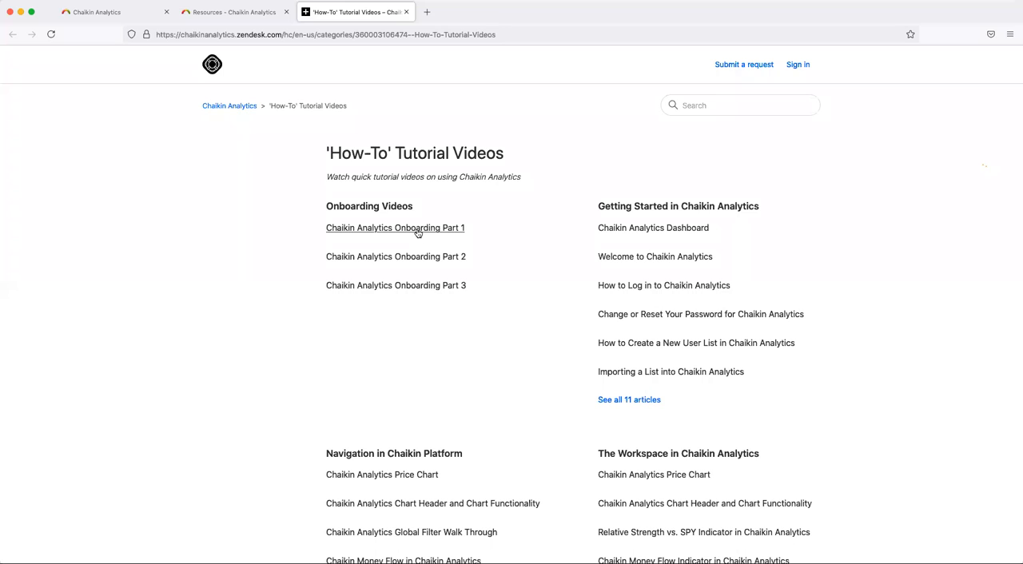
{"action": "mouse_move", "coordinate": [395, 228]}
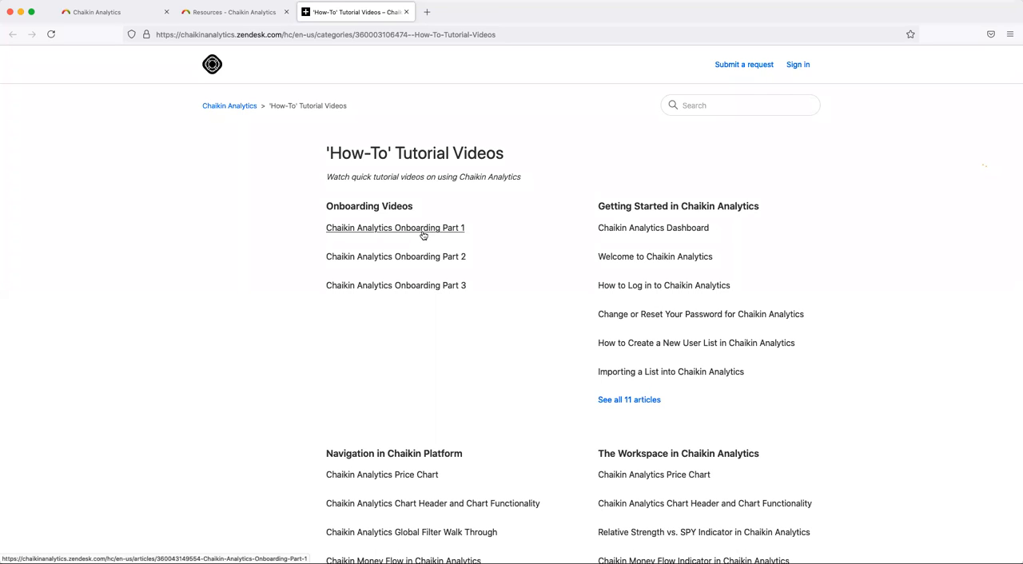
{"action": "mouse_move", "coordinate": [438, 237]}
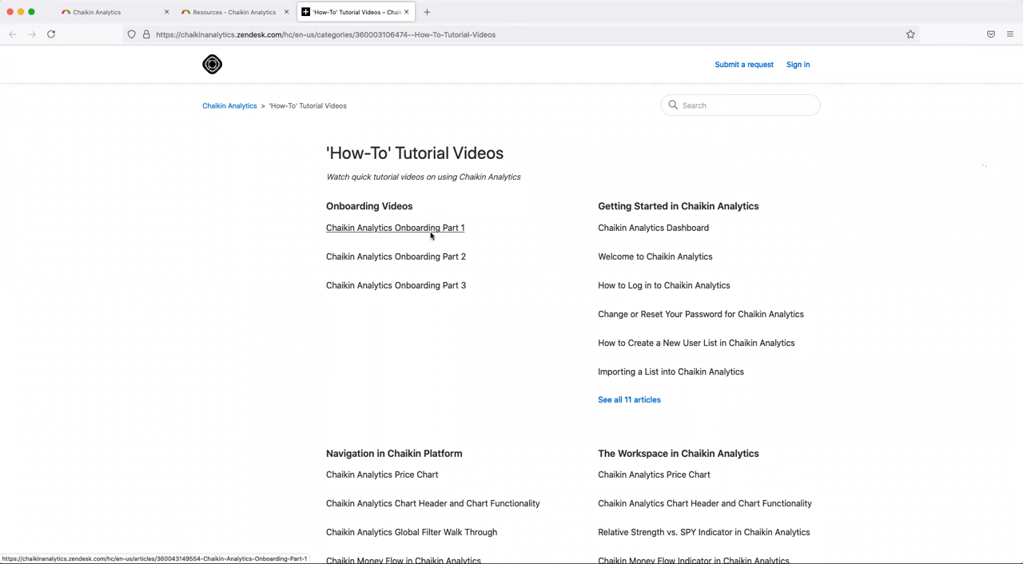
{"action": "mouse_move", "coordinate": [477, 278]}
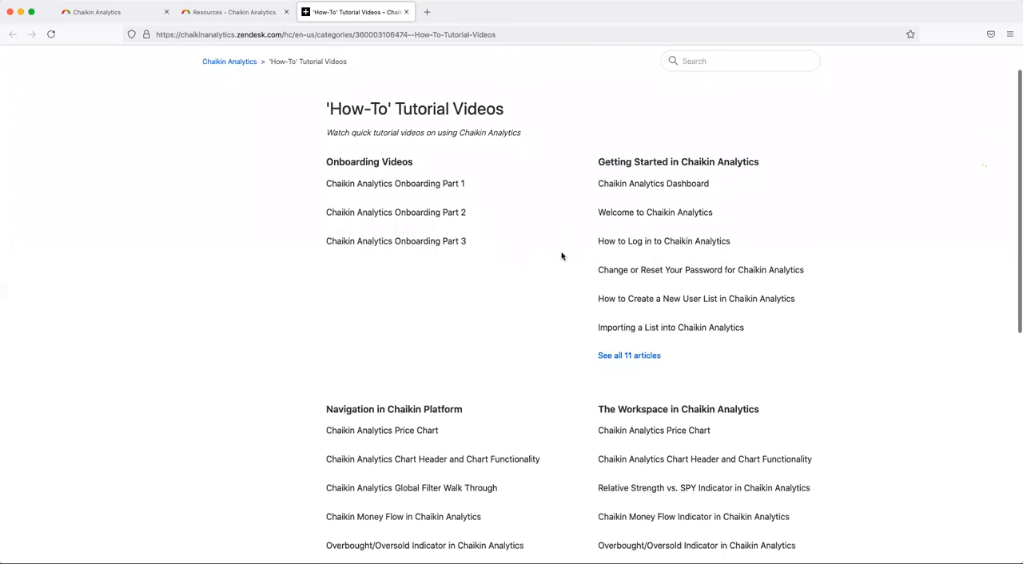
Open the 'Relative Strength vs. SPY Indicator in Chaikin Analytics' article under The Workspace
{"action": "scroll", "scroll_direction": "down", "scroll_amount": 3}
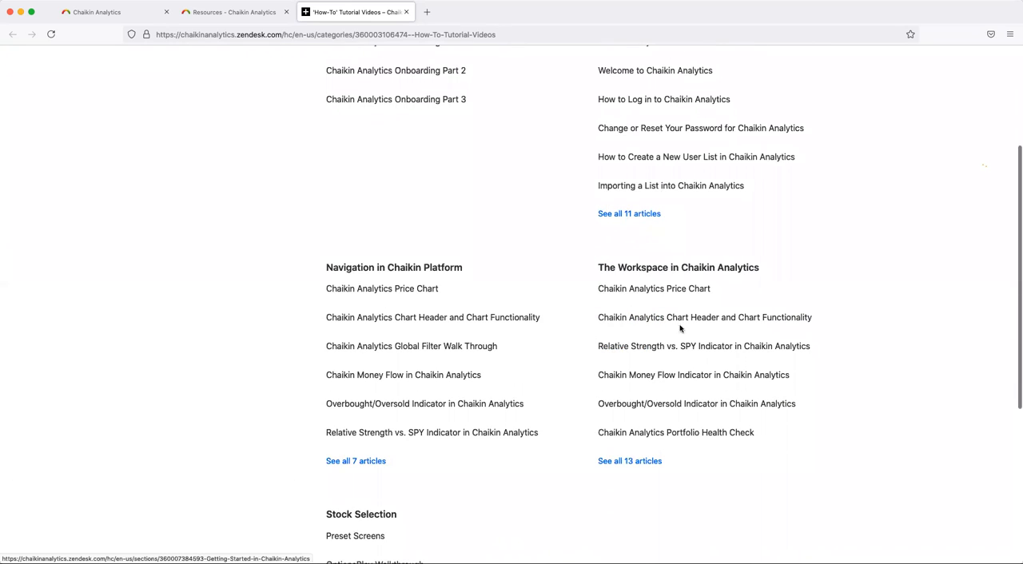
{"action": "mouse_move", "coordinate": [660, 346]}
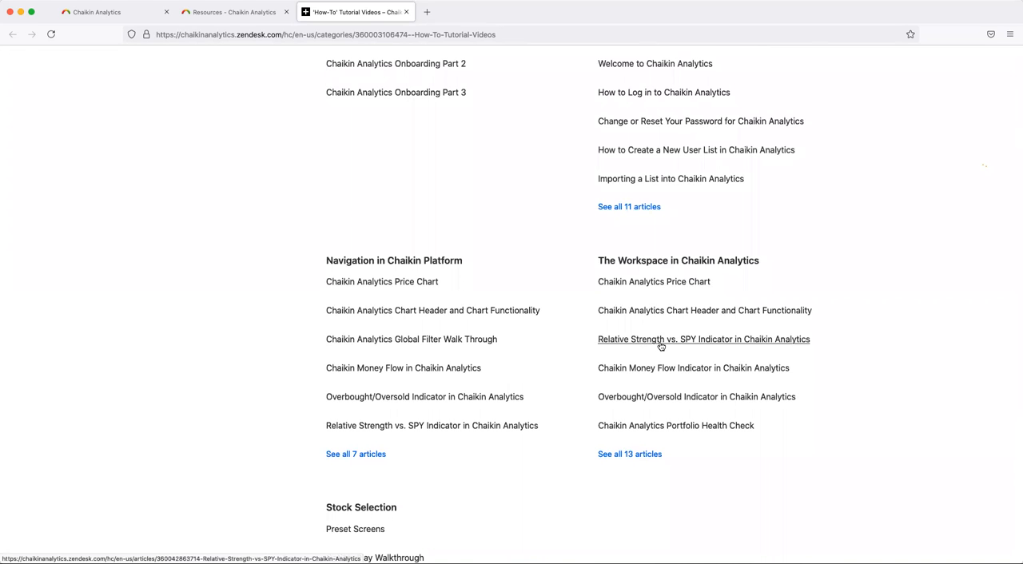
{"action": "left_click", "coordinate": [704, 339]}
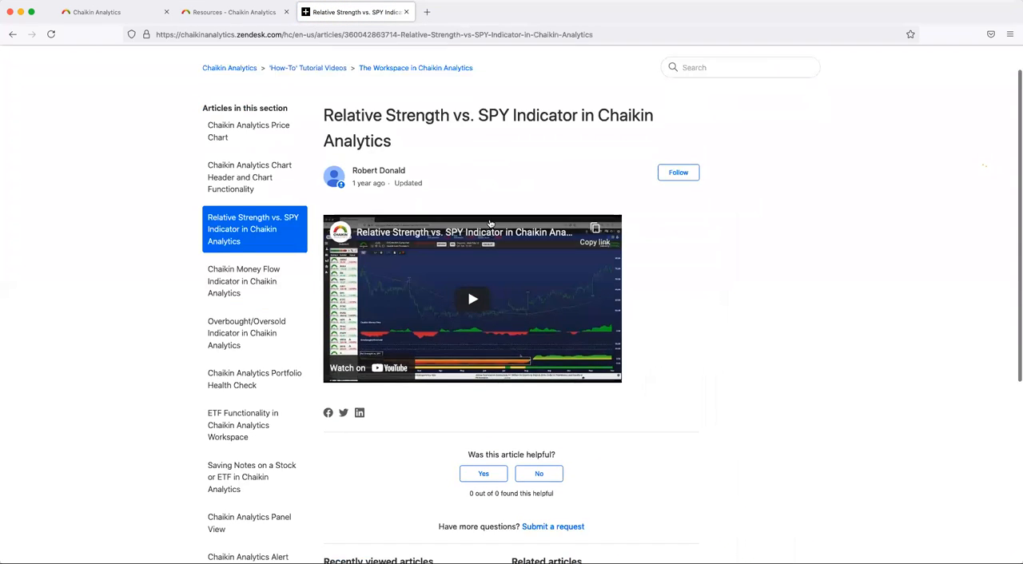
{"action": "scroll", "scroll_direction": "down", "scroll_amount": 3}
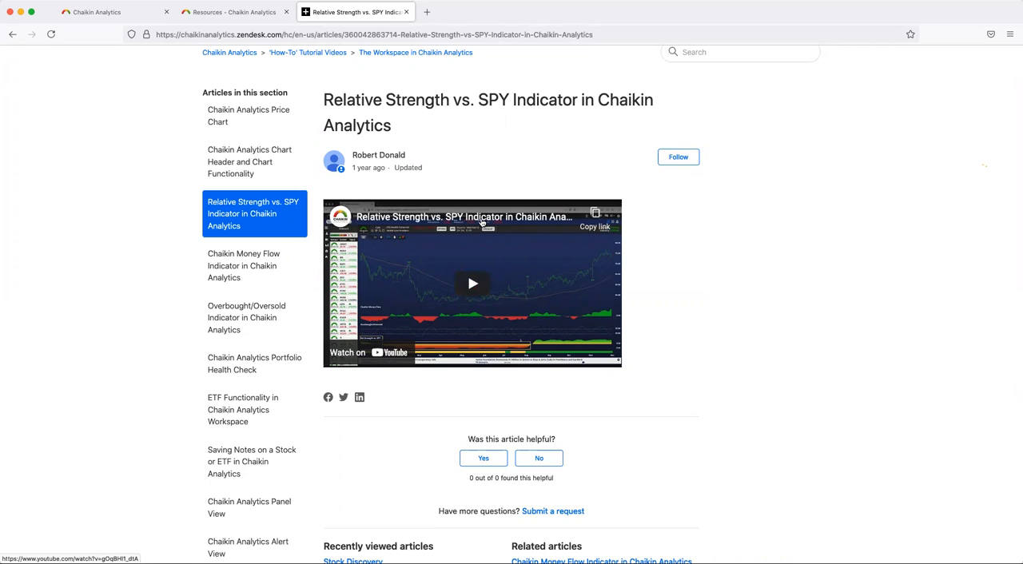
{"action": "scroll", "scroll_direction": "up", "scroll_amount": 3}
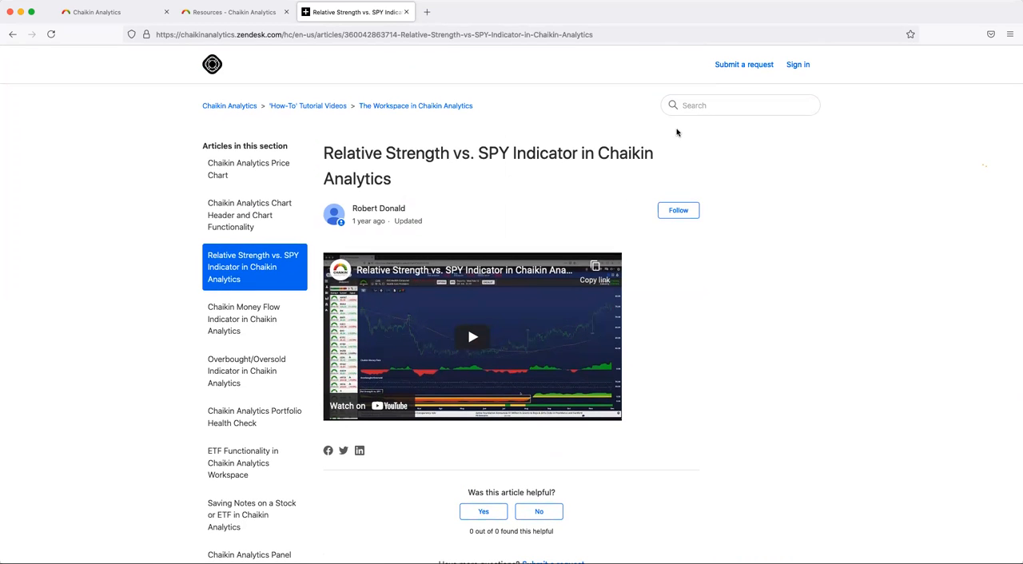
{"action": "mouse_move", "coordinate": [731, 123]}
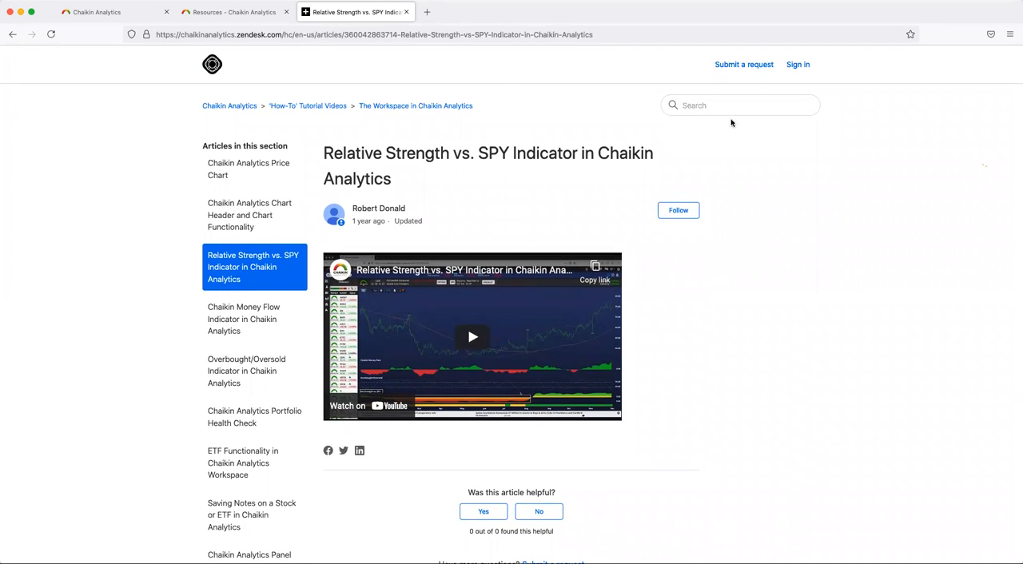
Search the help center for 'global filter' using the suggestion for 'glob'
{"action": "left_click", "coordinate": [740, 105]}
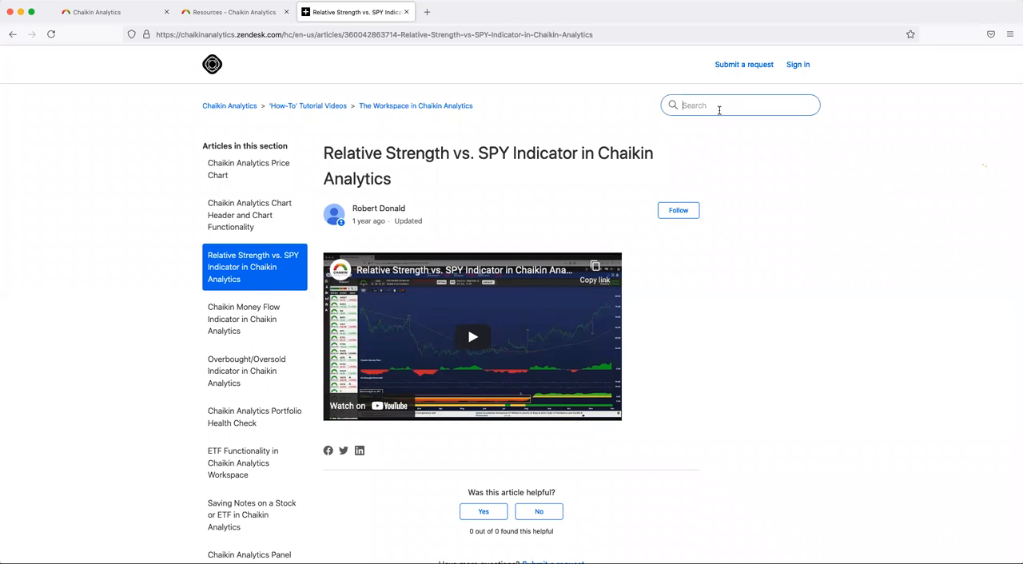
{"action": "type", "text": "glob"}
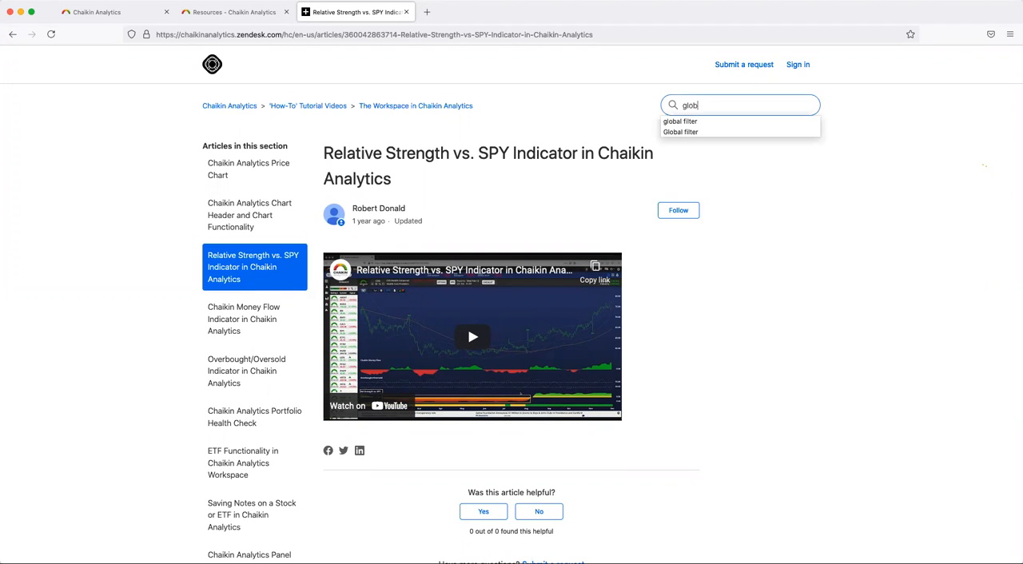
{"action": "left_click", "coordinate": [681, 121]}
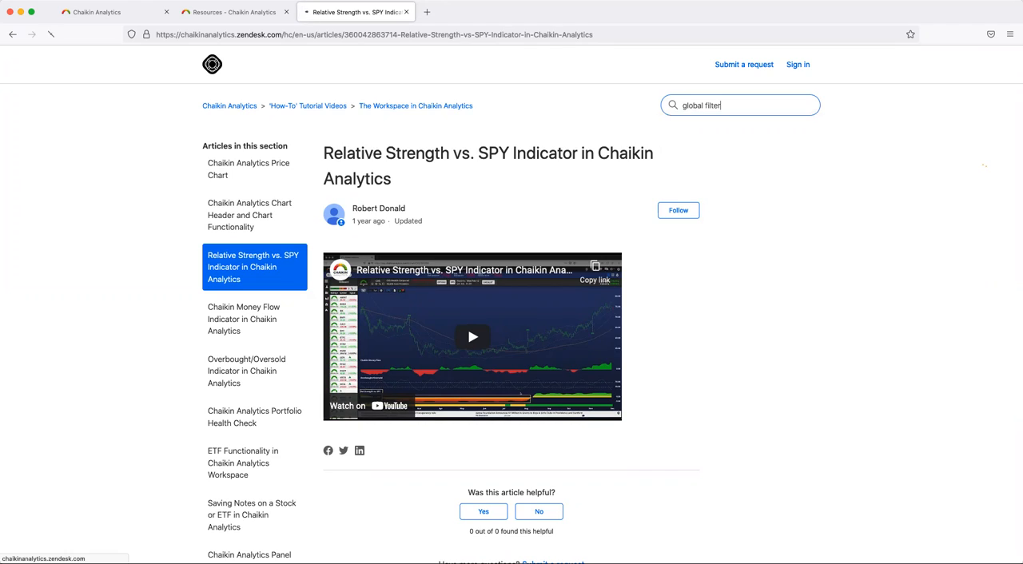
{"action": "key", "text": "Return"}
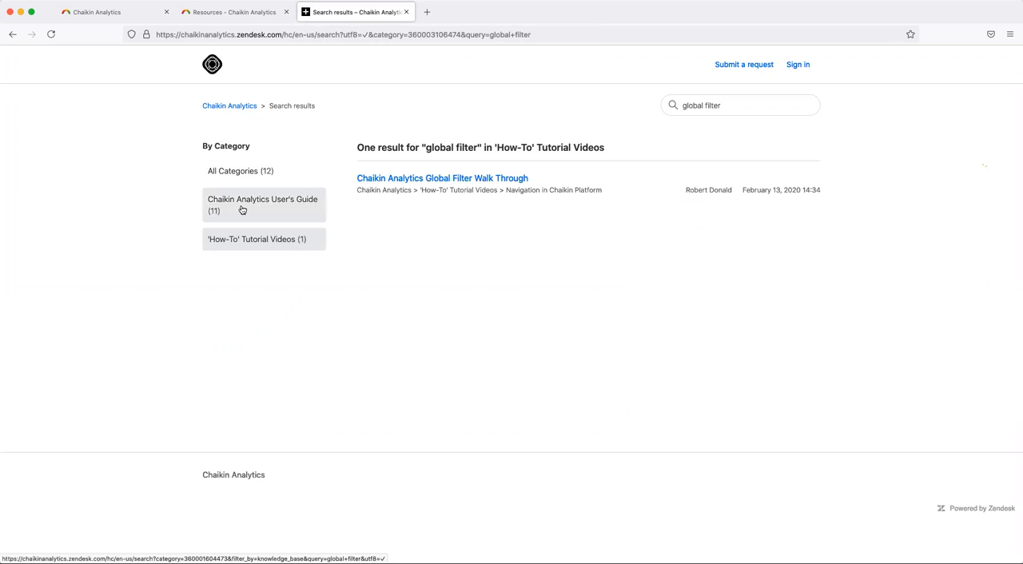
{"action": "mouse_move", "coordinate": [193, 206]}
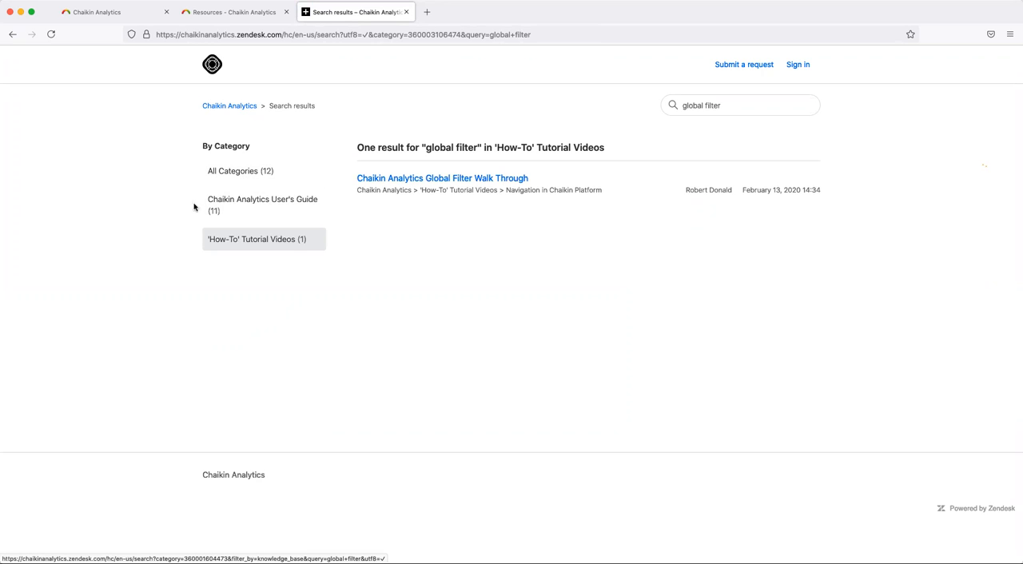
Filter the results to the 'Chaikin Analytics User's Guide (11)' category
{"action": "left_click", "coordinate": [263, 204]}
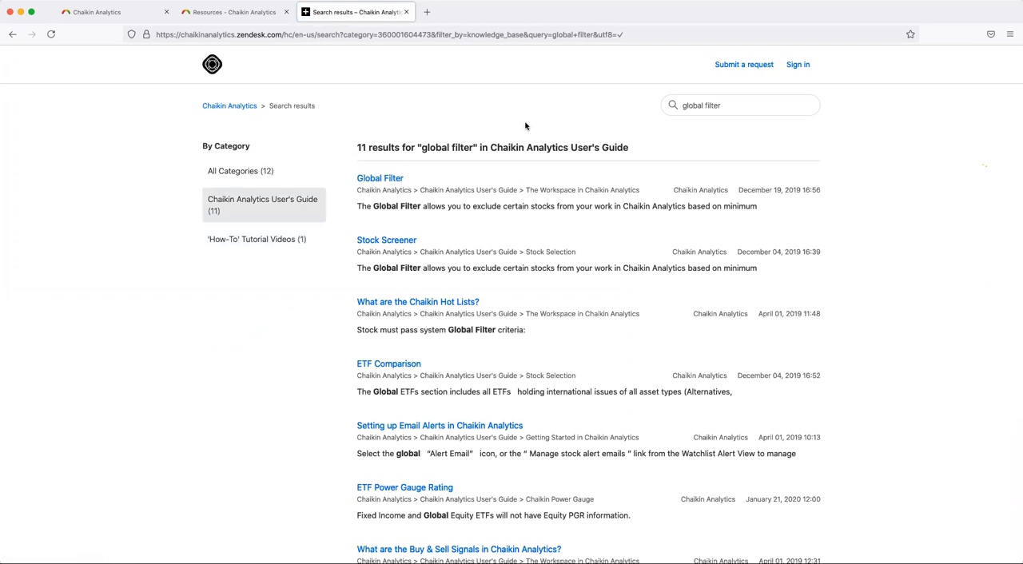
{"action": "mouse_move", "coordinate": [519, 144]}
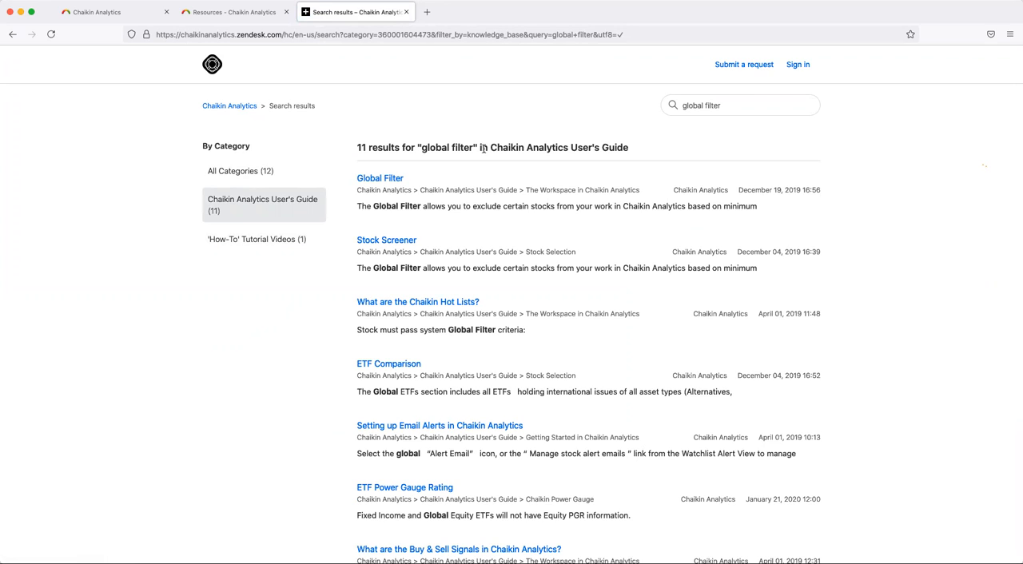
{"action": "mouse_move", "coordinate": [380, 178]}
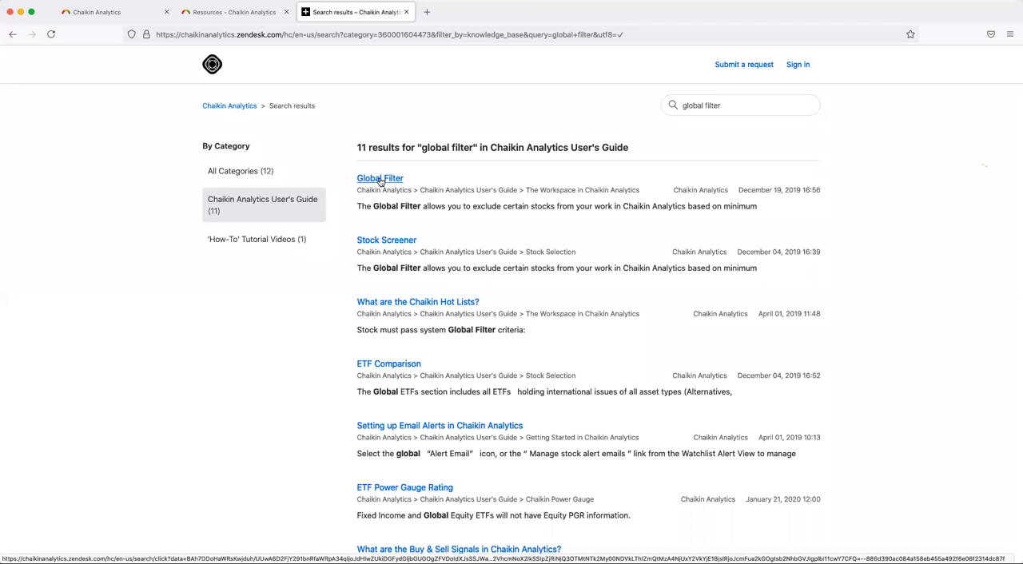
{"action": "mouse_move", "coordinate": [386, 240]}
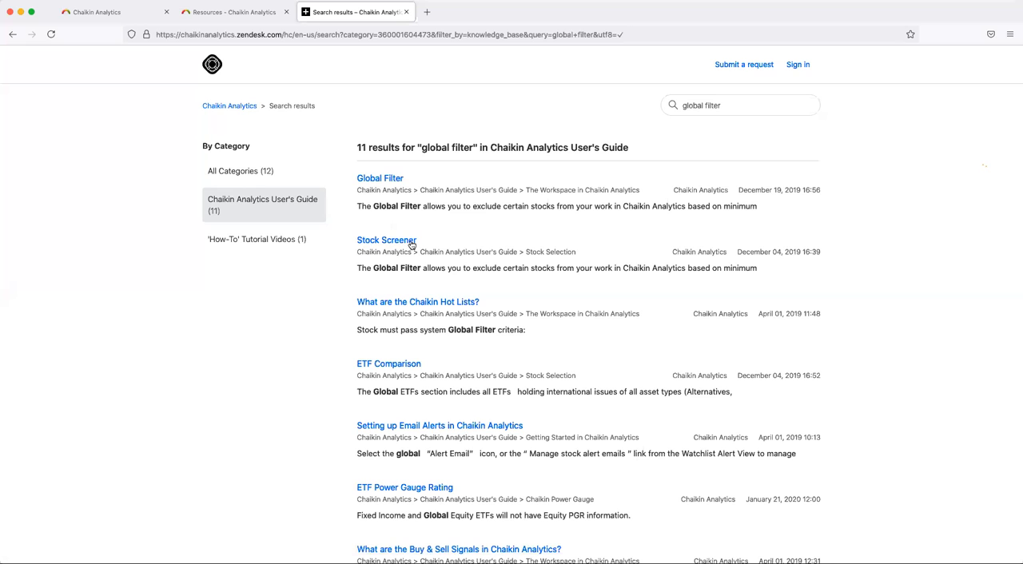
{"action": "mouse_move", "coordinate": [448, 312]}
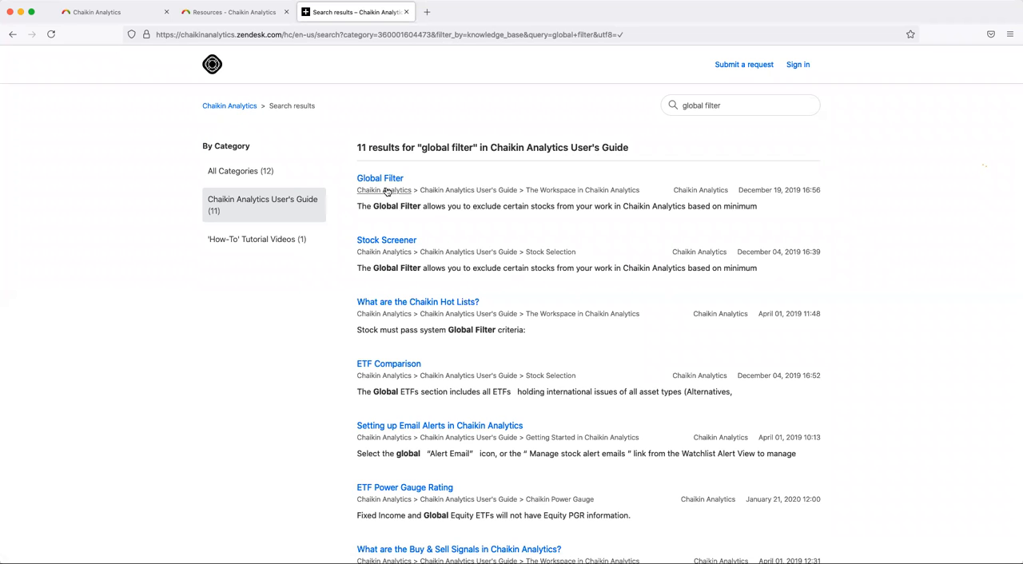
{"action": "mouse_move", "coordinate": [380, 178]}
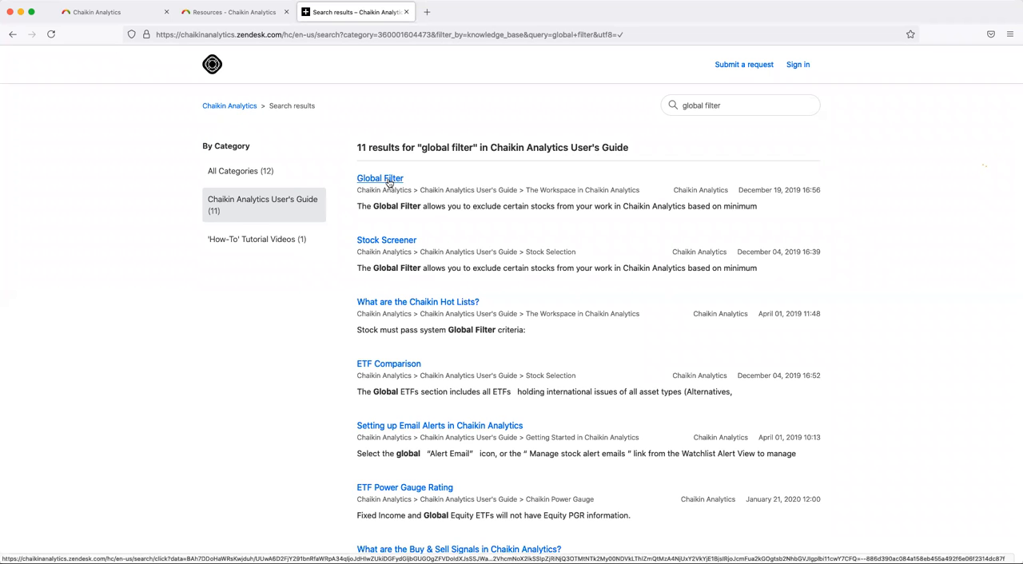
{"action": "left_click", "coordinate": [380, 178]}
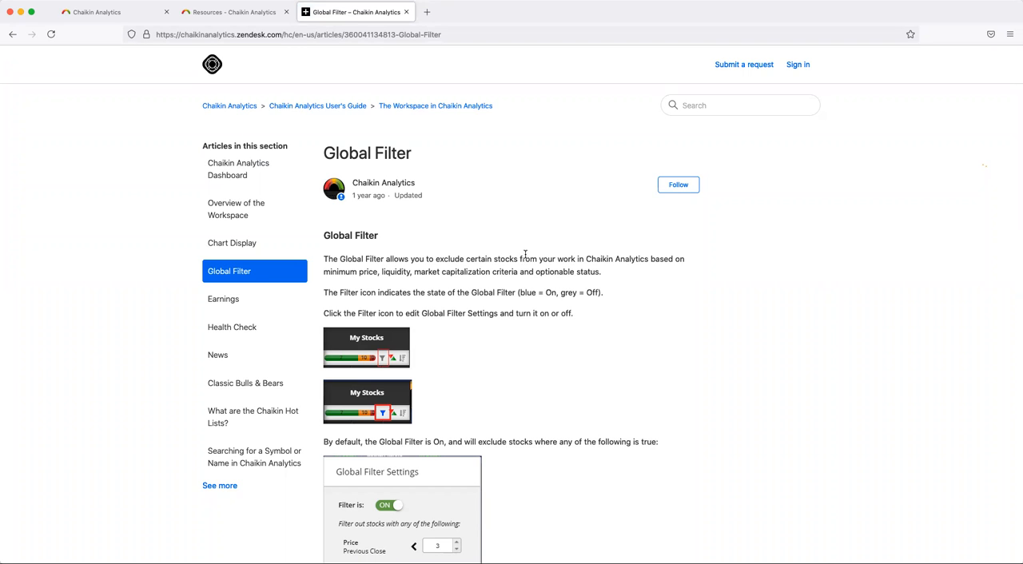
{"action": "scroll", "scroll_direction": "down", "scroll_amount": 3}
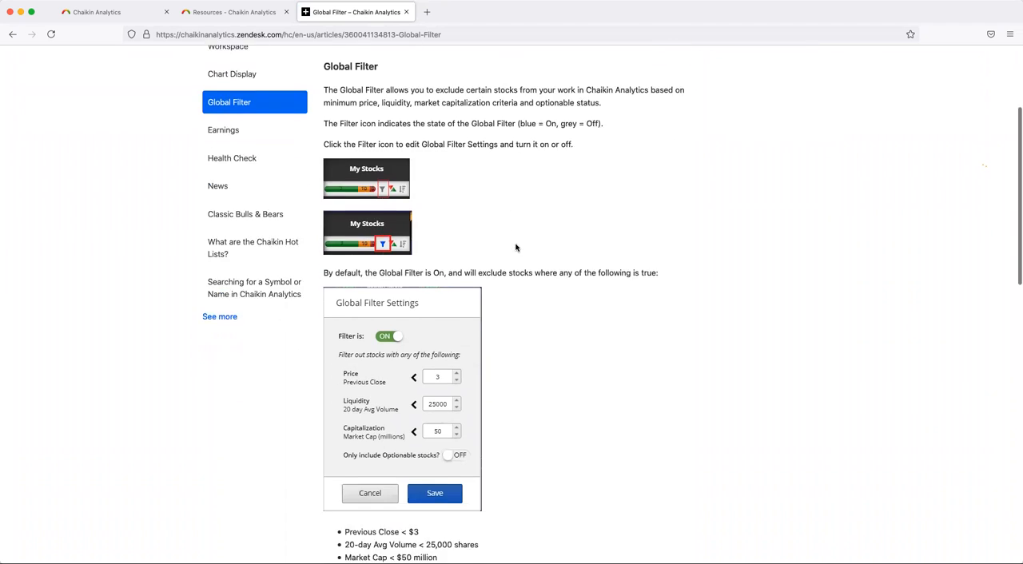
{"action": "scroll", "scroll_direction": "down", "scroll_amount": 3}
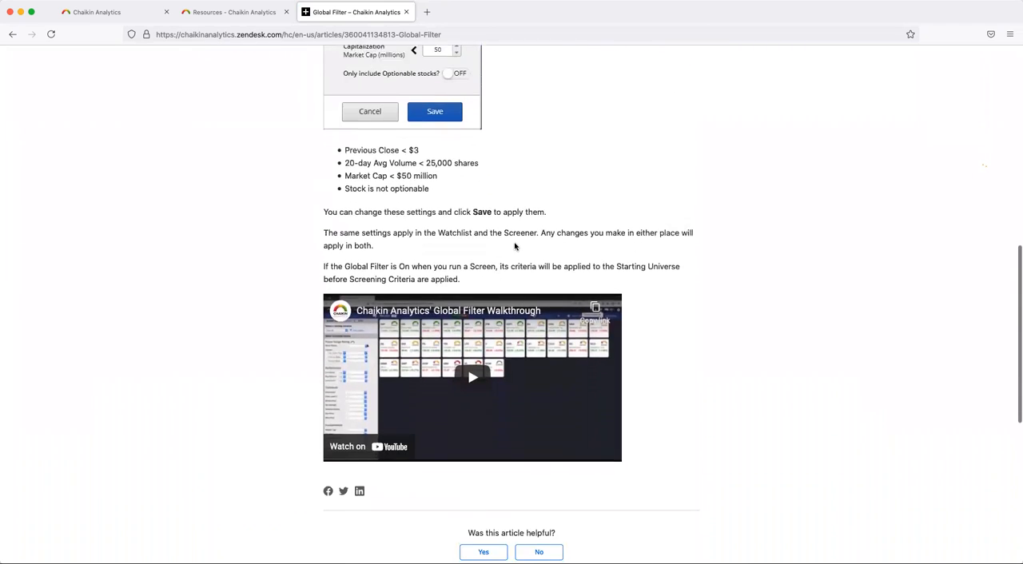
{"action": "scroll", "scroll_direction": "down", "scroll_amount": 3}
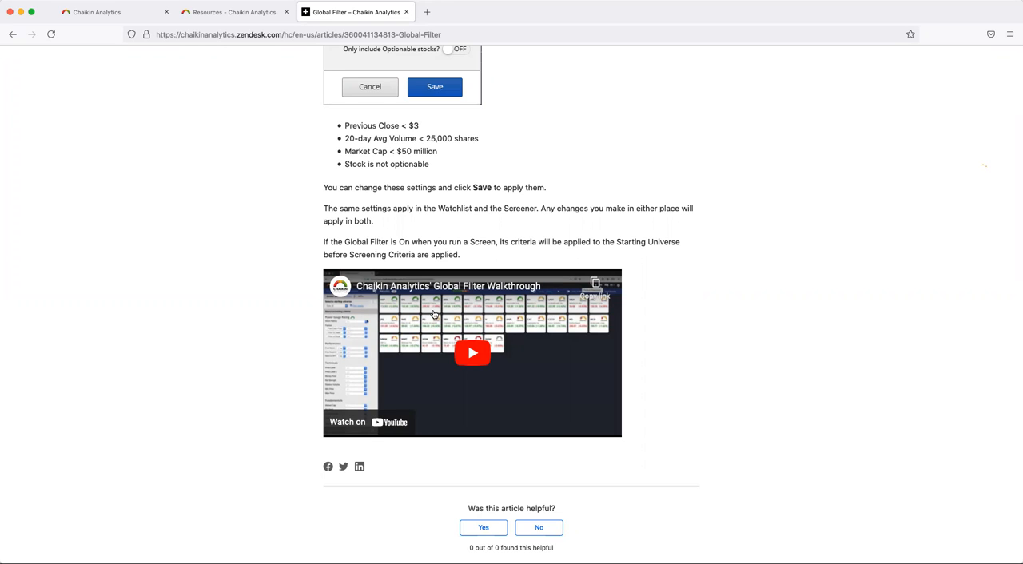
{"action": "mouse_move", "coordinate": [483, 233]}
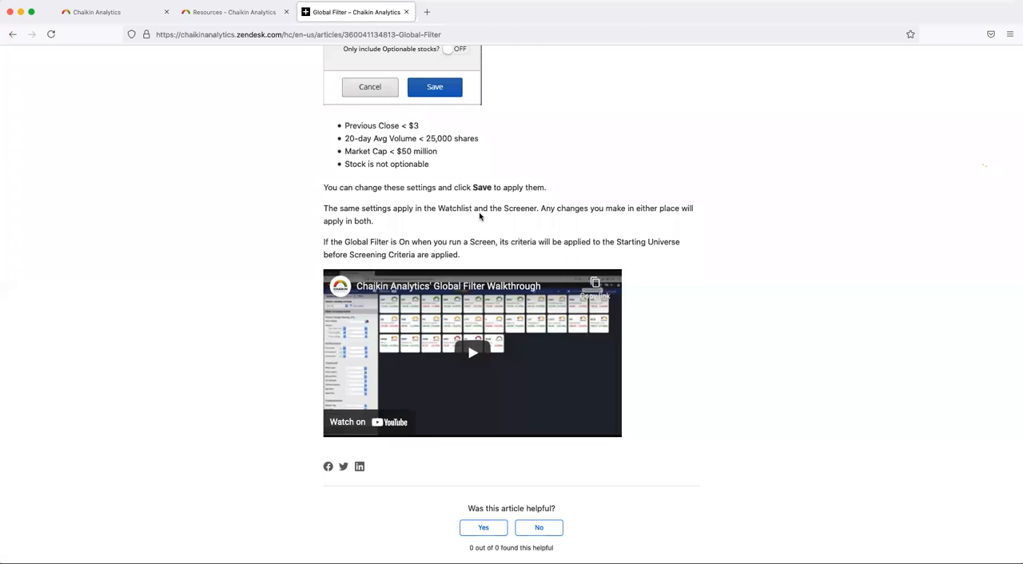
{"action": "scroll", "scroll_direction": "up", "scroll_amount": 3}
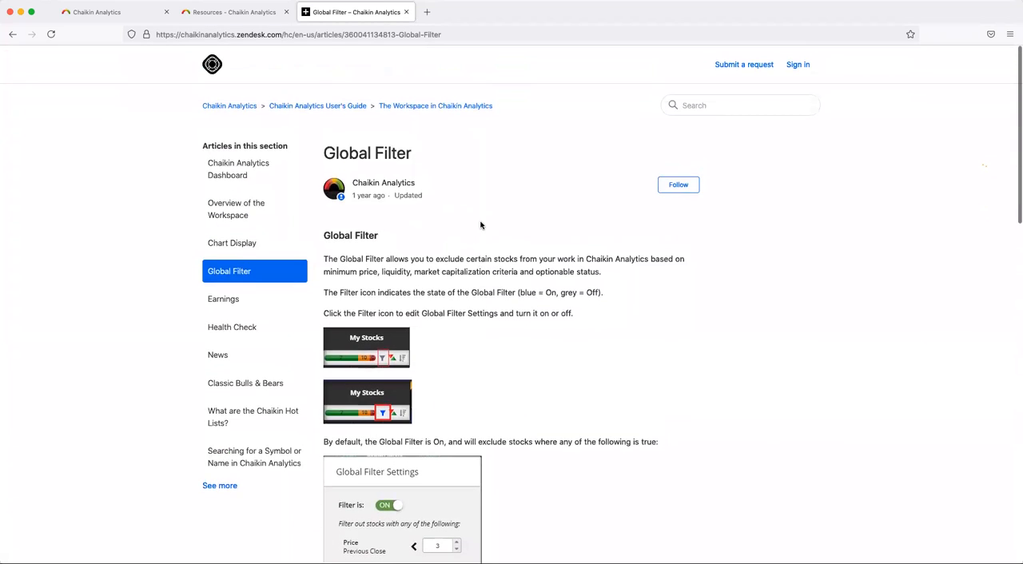
Go up to the Chaikin Analytics User's Guide via the breadcrumb and find The Workspace section
{"action": "left_click", "coordinate": [318, 105]}
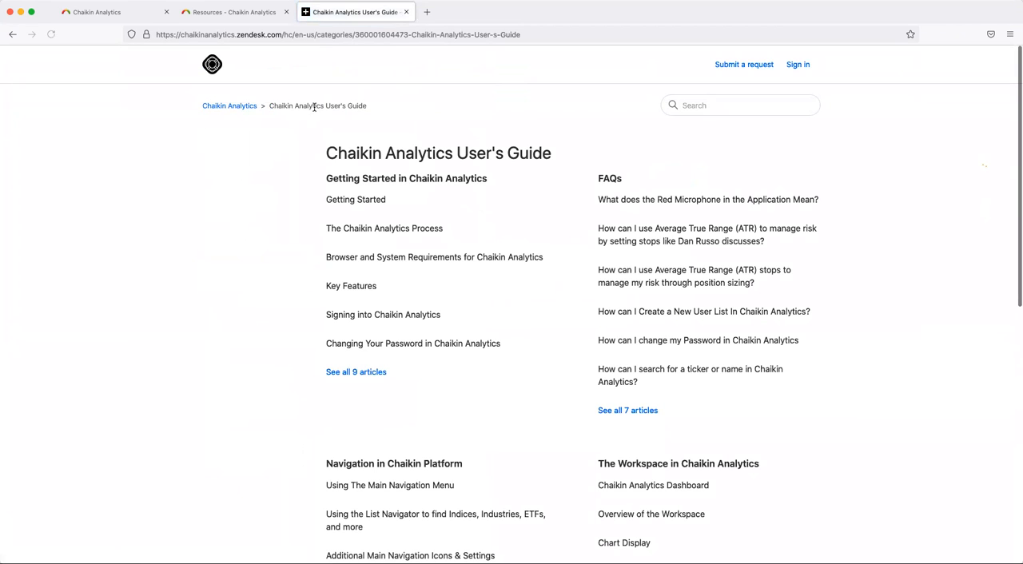
{"action": "scroll", "scroll_direction": "down", "scroll_amount": 3}
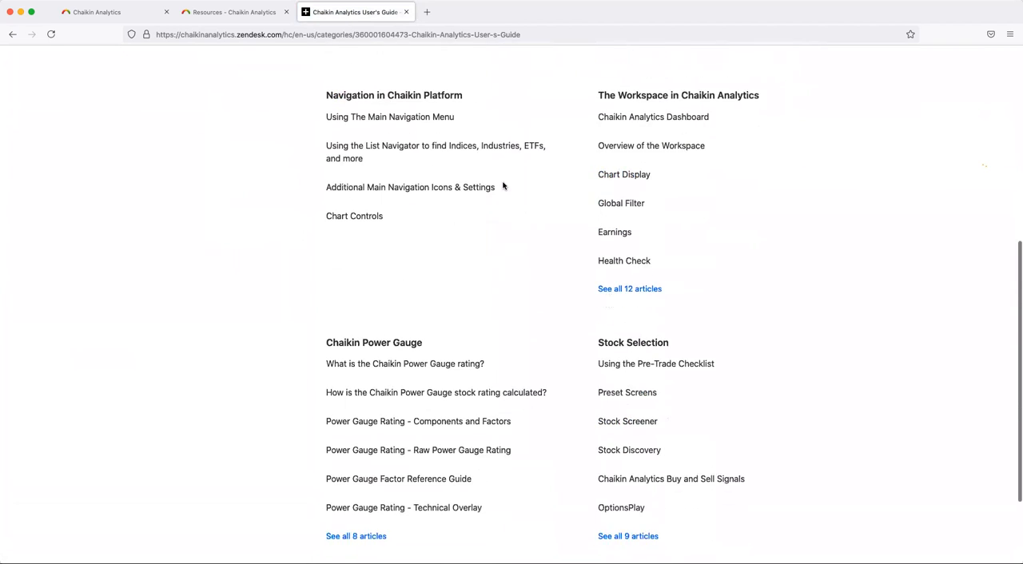
{"action": "scroll", "scroll_direction": "down", "scroll_amount": 3}
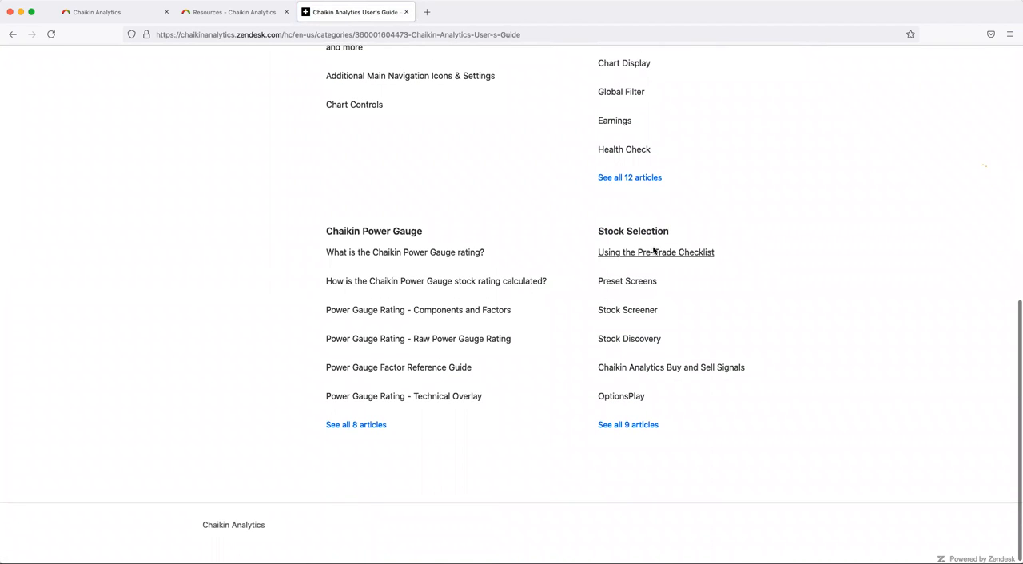
{"action": "scroll", "scroll_direction": "up", "scroll_amount": 3}
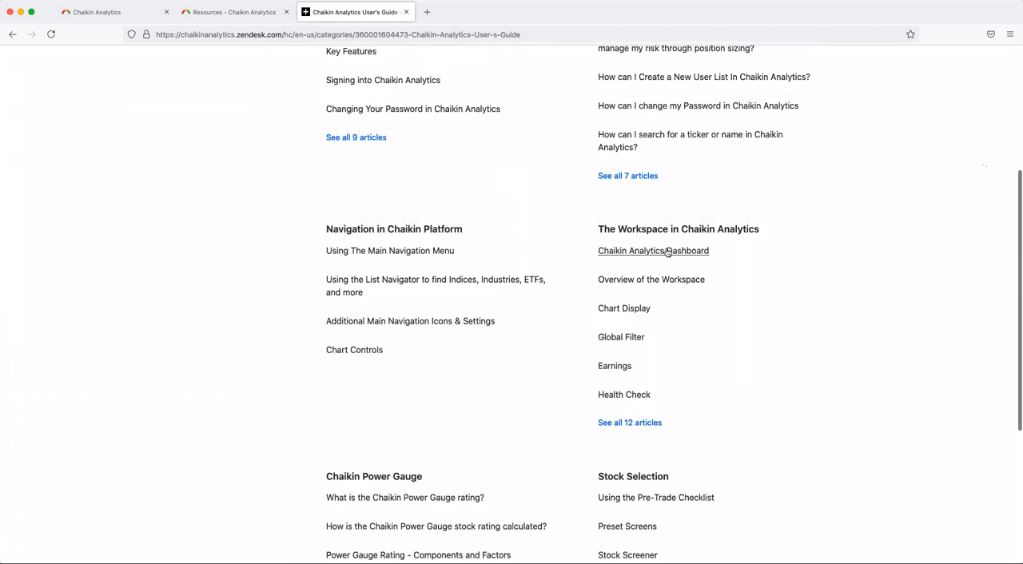
Open the Overview of the Workspace article and scroll through it
{"action": "left_click", "coordinate": [651, 279]}
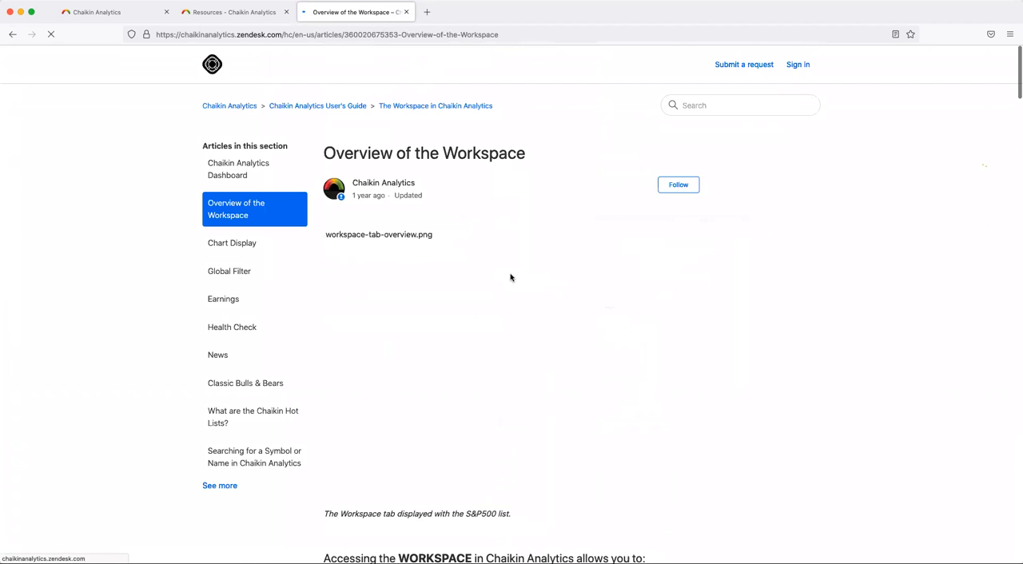
{"action": "scroll", "scroll_direction": "down", "scroll_amount": 3}
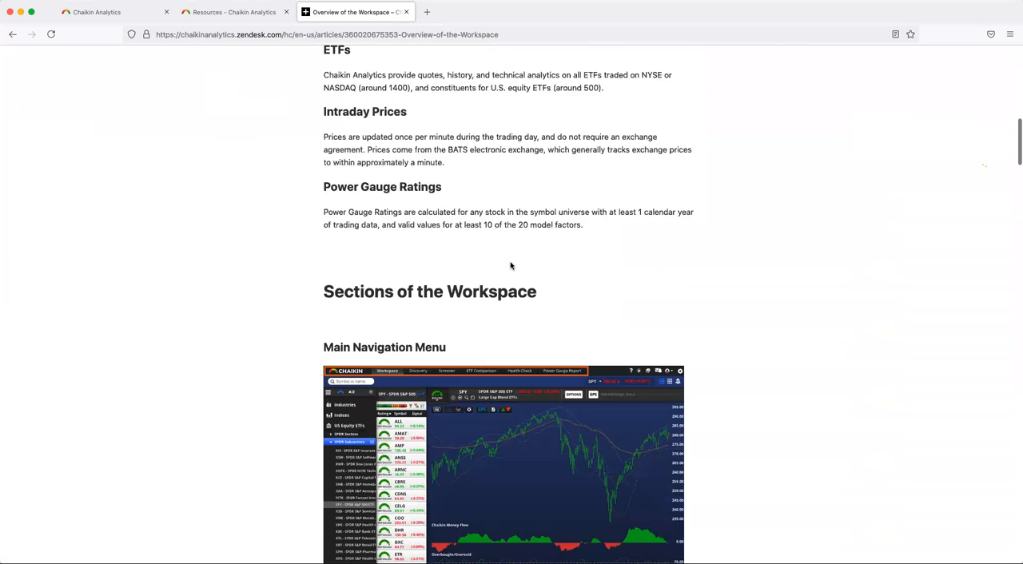
{"action": "scroll", "scroll_direction": "down", "scroll_amount": 3}
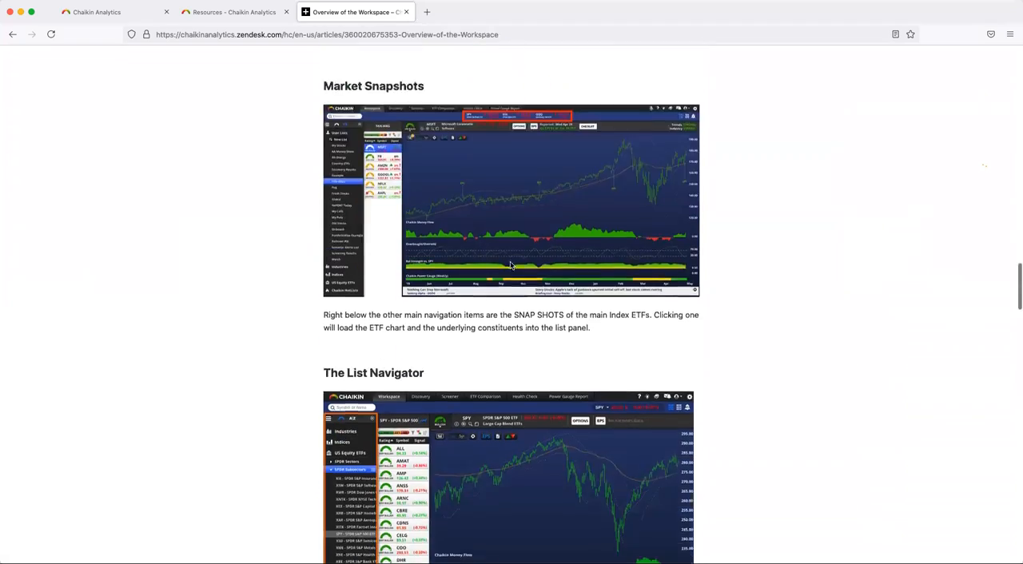
{"action": "scroll", "scroll_direction": "down", "scroll_amount": 3}
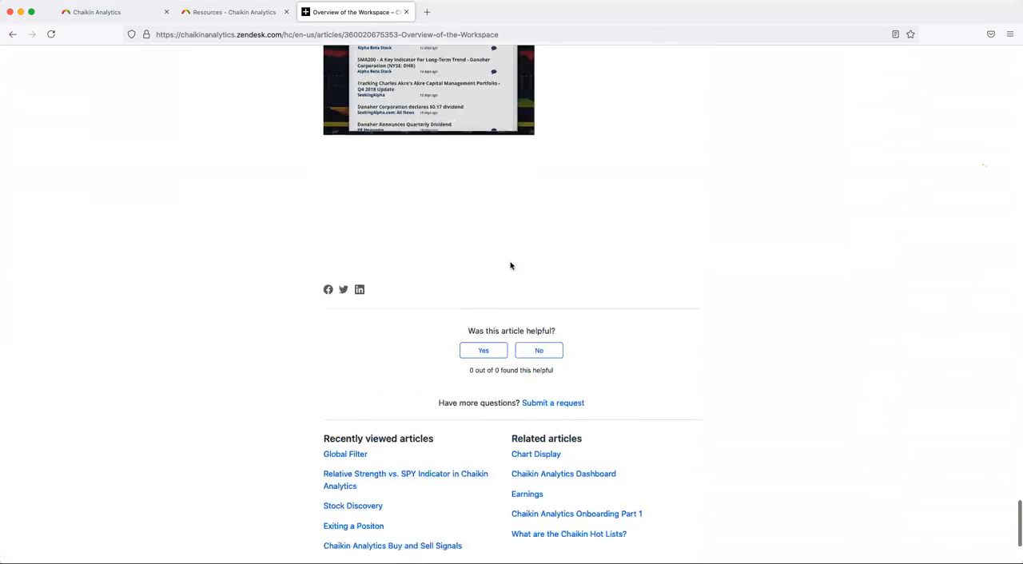
{"action": "scroll", "scroll_direction": "up", "scroll_amount": 3}
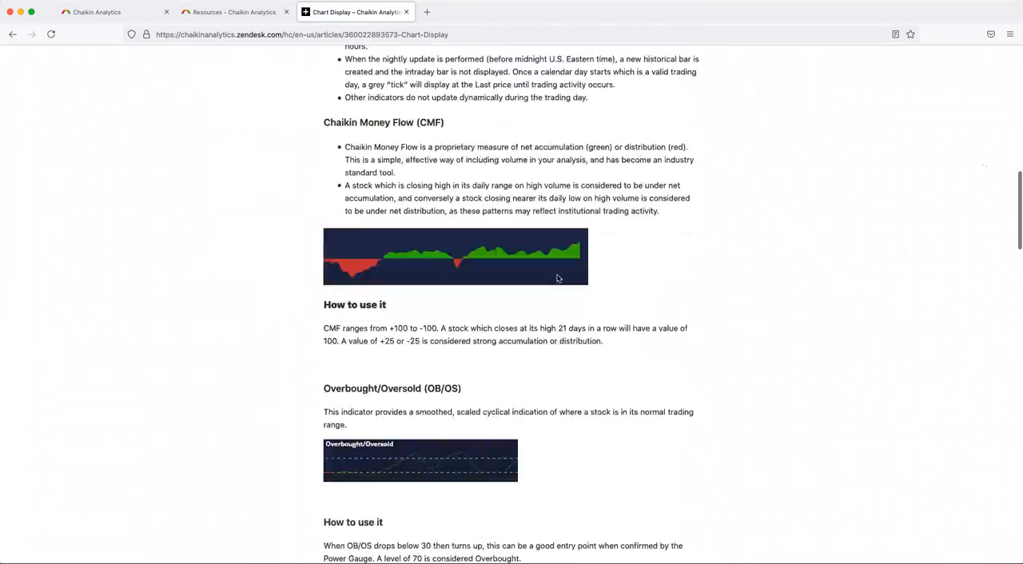
Read through the Chart Display article, then switch back to the Chaikin Analytics tab with the SPY chart
{"action": "scroll", "scroll_direction": "down", "scroll_amount": 3}
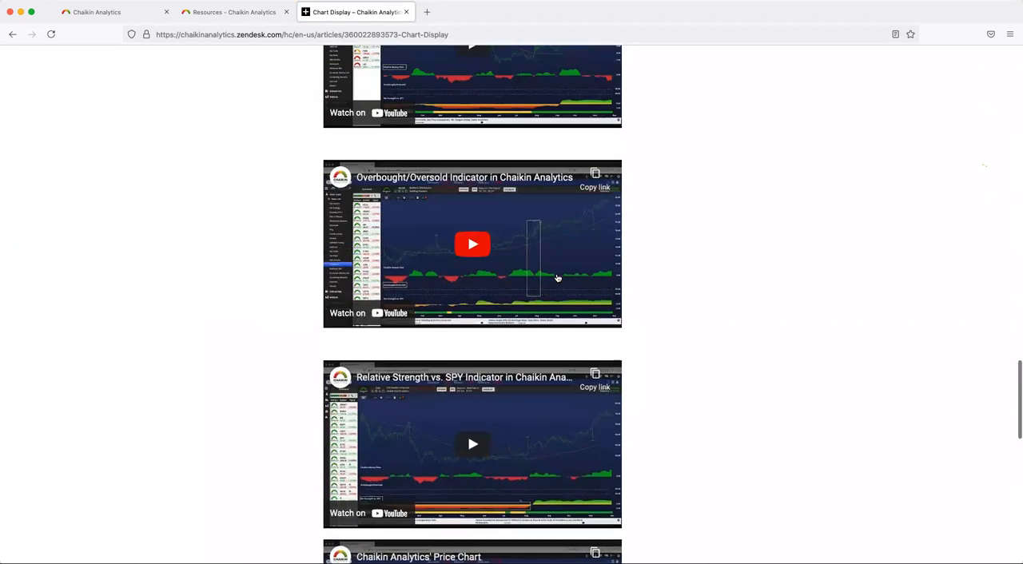
{"action": "scroll", "scroll_direction": "up", "scroll_amount": 3}
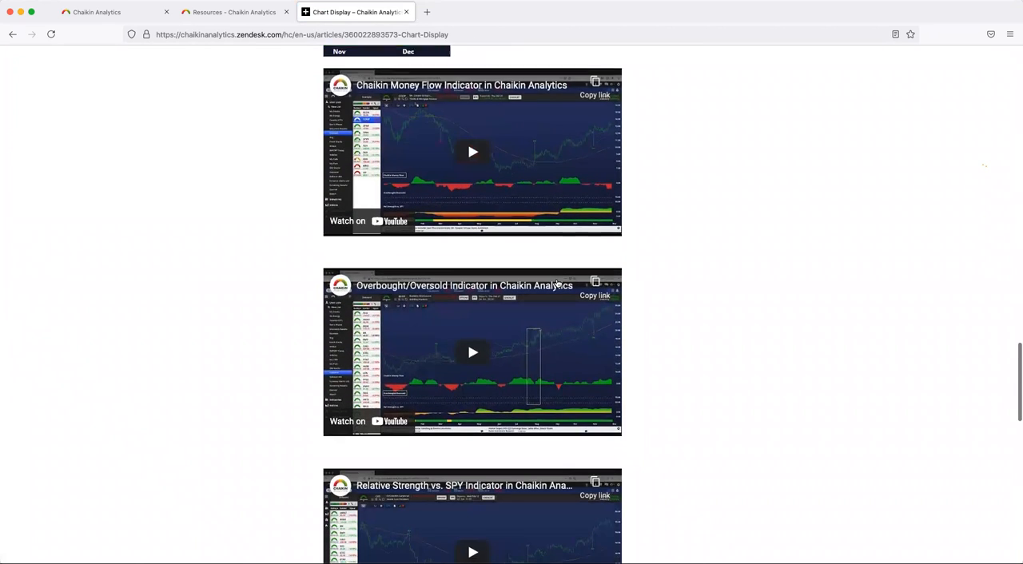
{"action": "scroll", "scroll_direction": "down", "scroll_amount": 3}
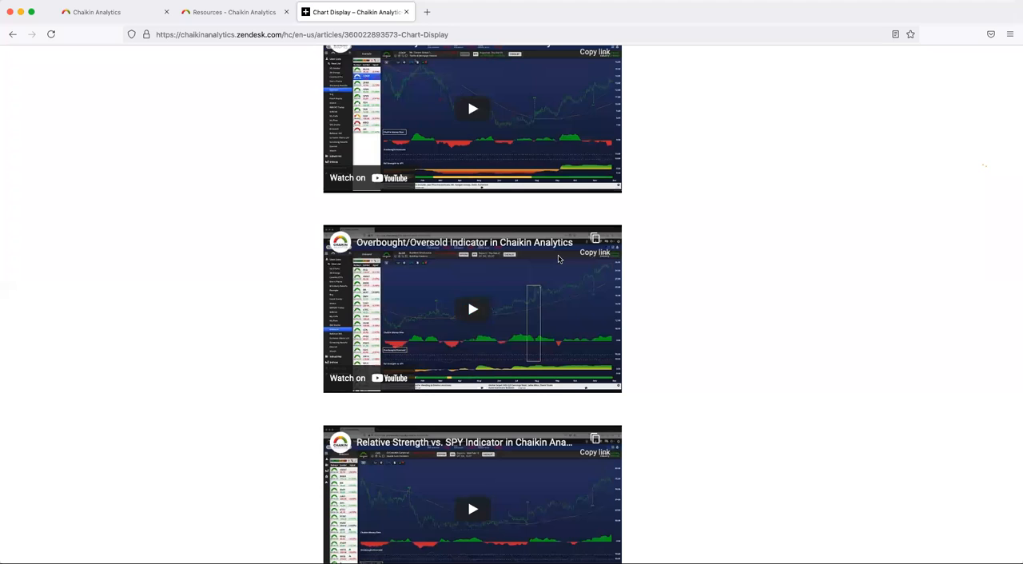
{"action": "scroll", "scroll_direction": "down", "scroll_amount": 3}
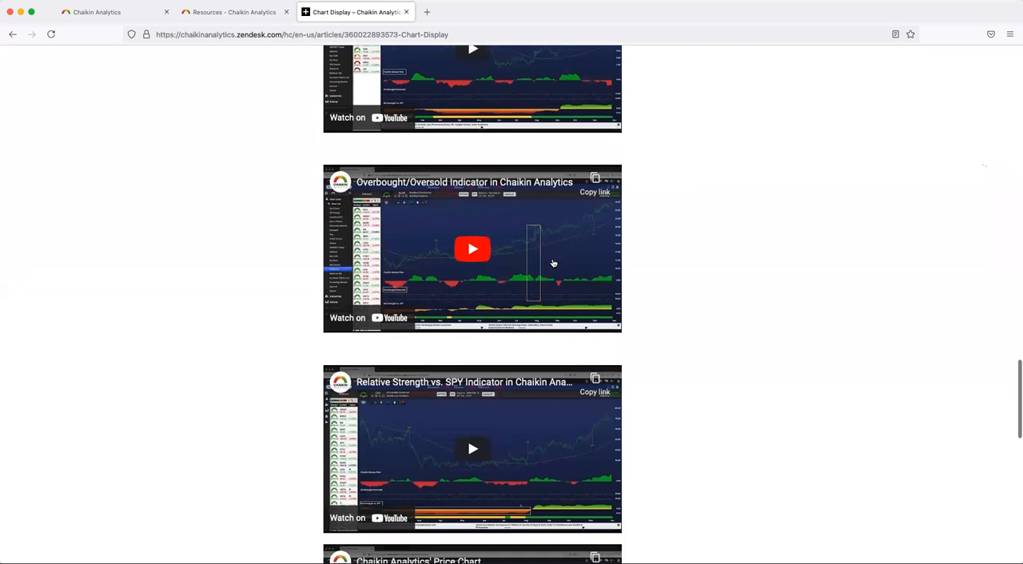
{"action": "scroll", "scroll_direction": "up", "scroll_amount": 3}
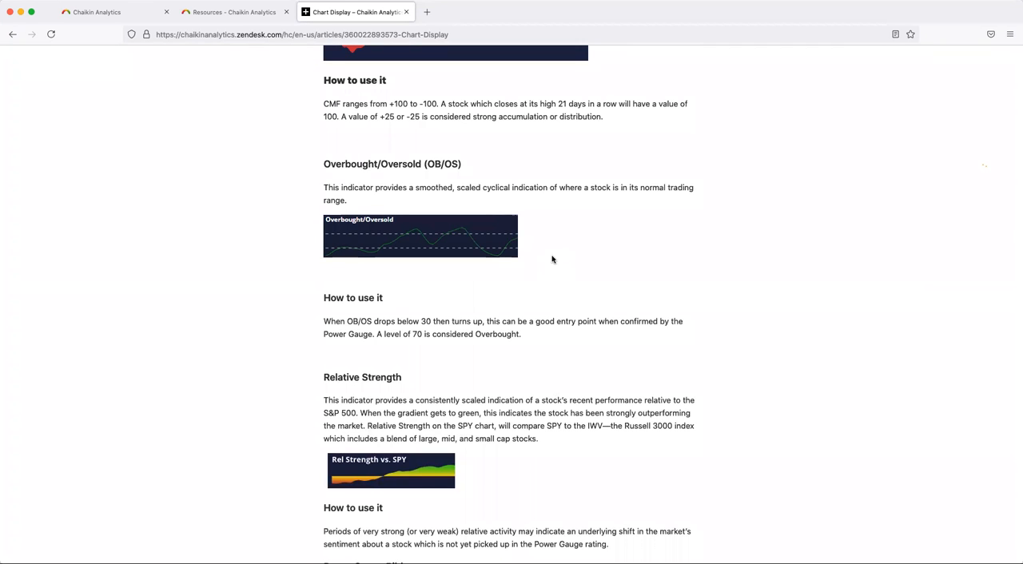
{"action": "mouse_move", "coordinate": [541, 264]}
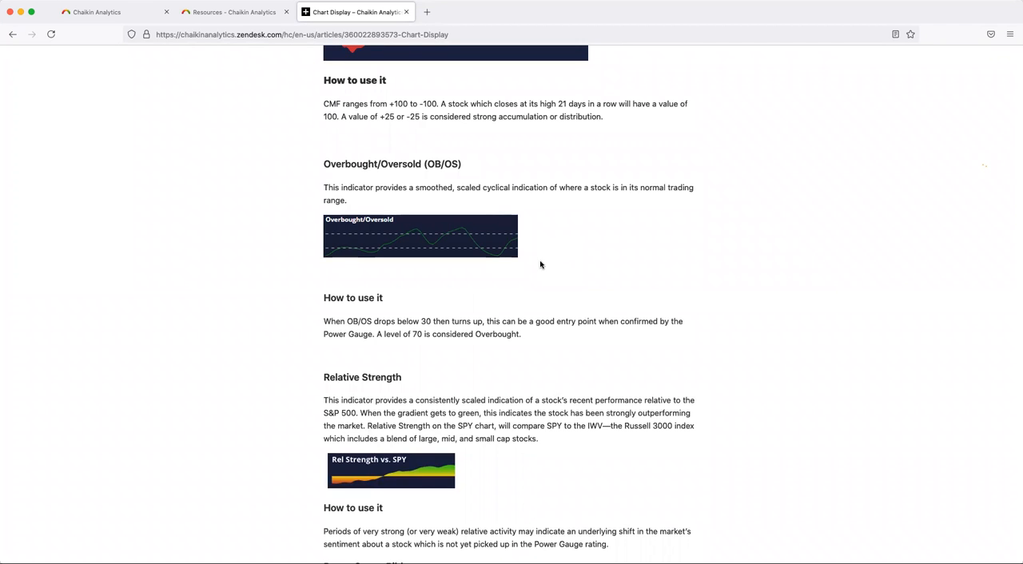
{"action": "scroll", "scroll_direction": "up", "scroll_amount": 3}
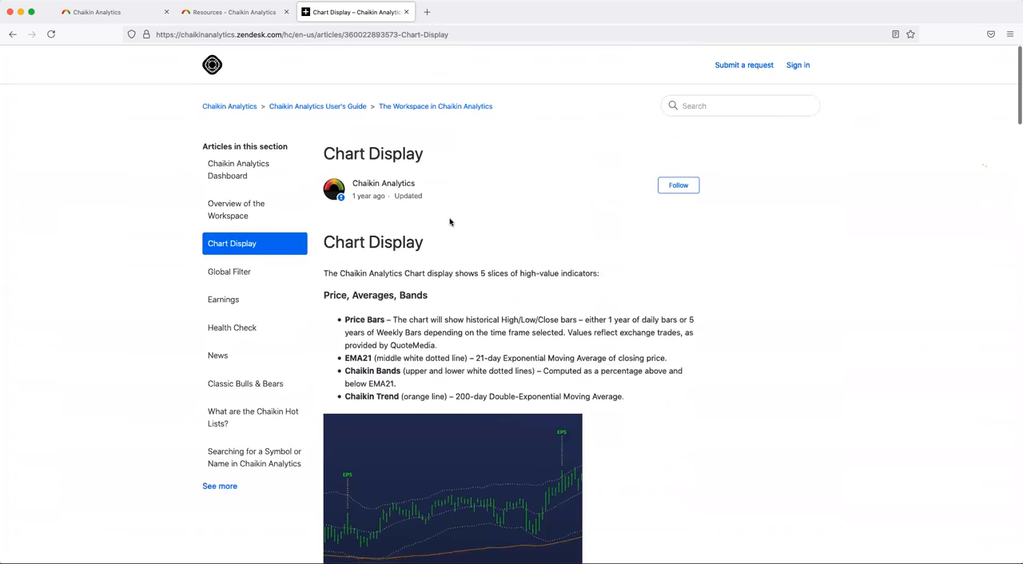
{"action": "mouse_move", "coordinate": [464, 220]}
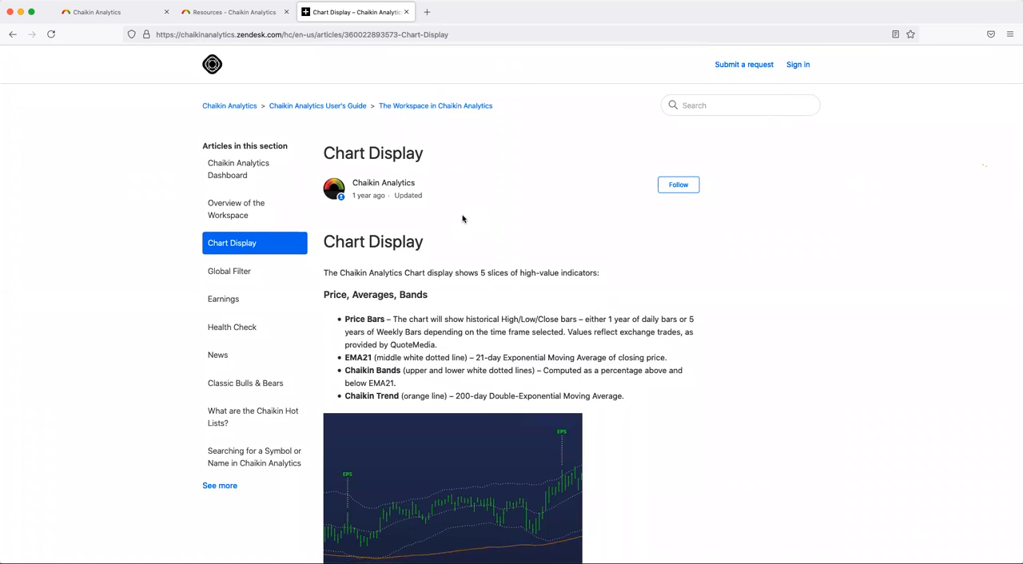
{"action": "mouse_move", "coordinate": [438, 288]}
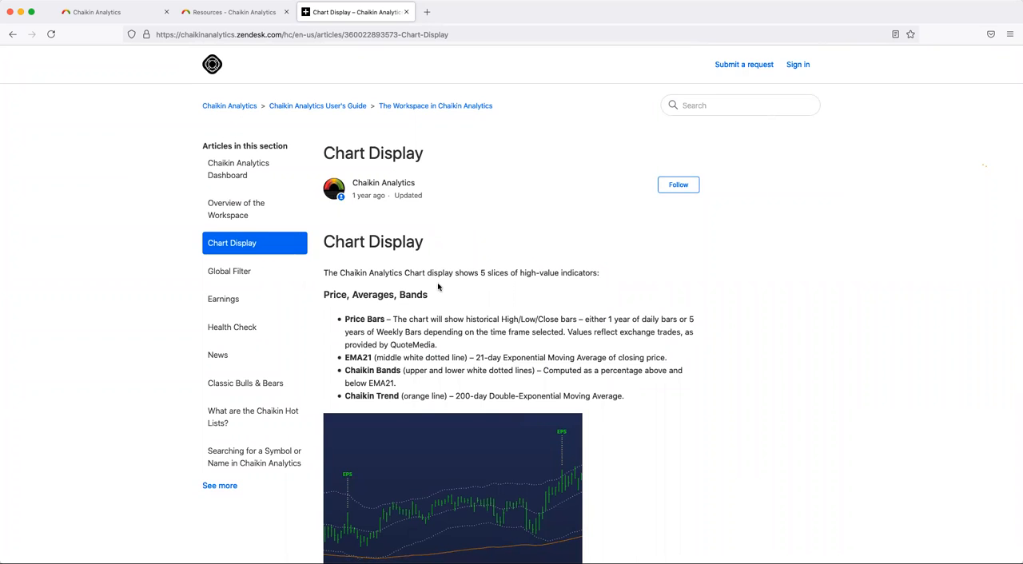
{"action": "scroll", "scroll_direction": "down", "scroll_amount": 3}
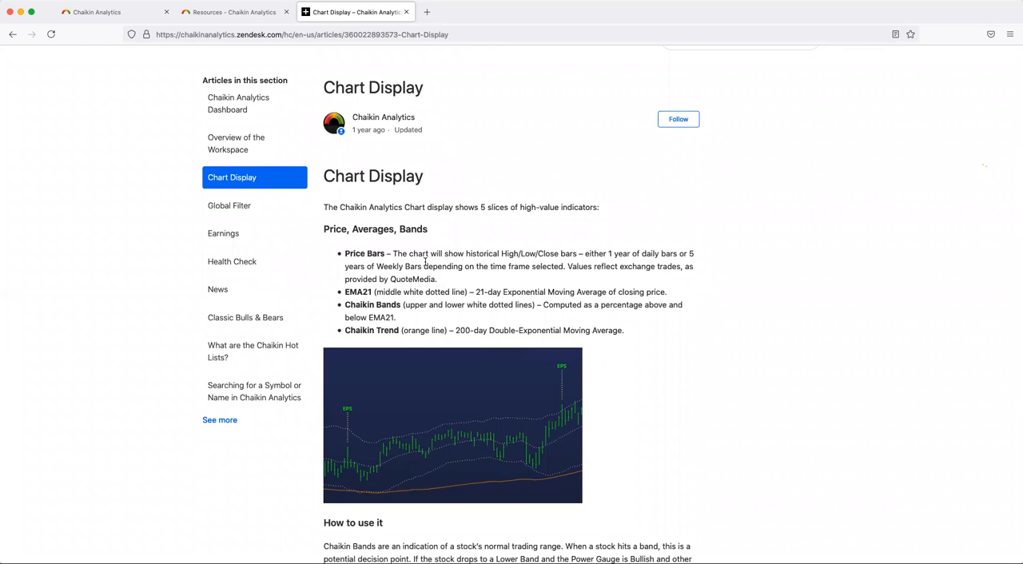
{"action": "mouse_move", "coordinate": [421, 264]}
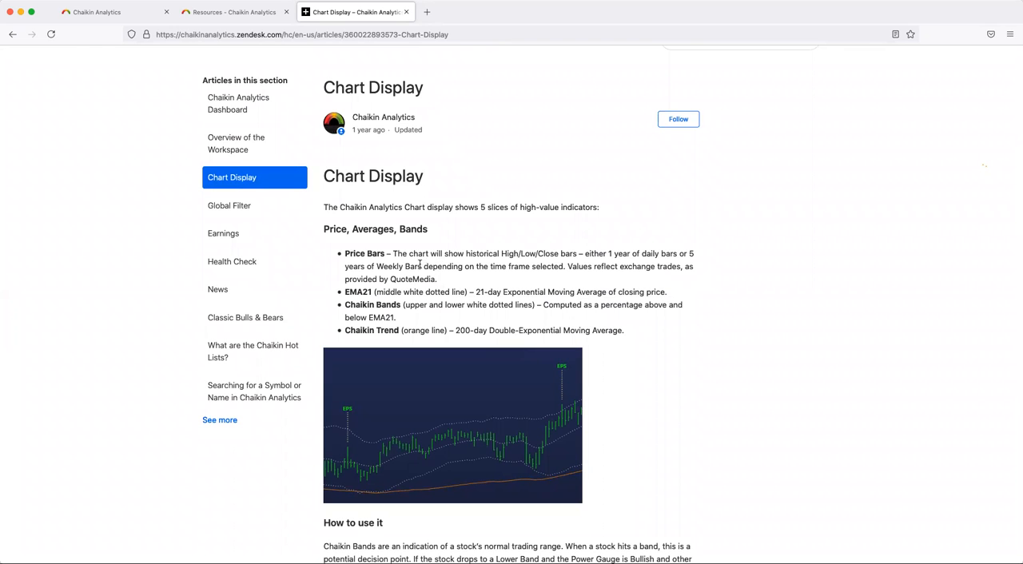
{"action": "left_click", "coordinate": [96, 12]}
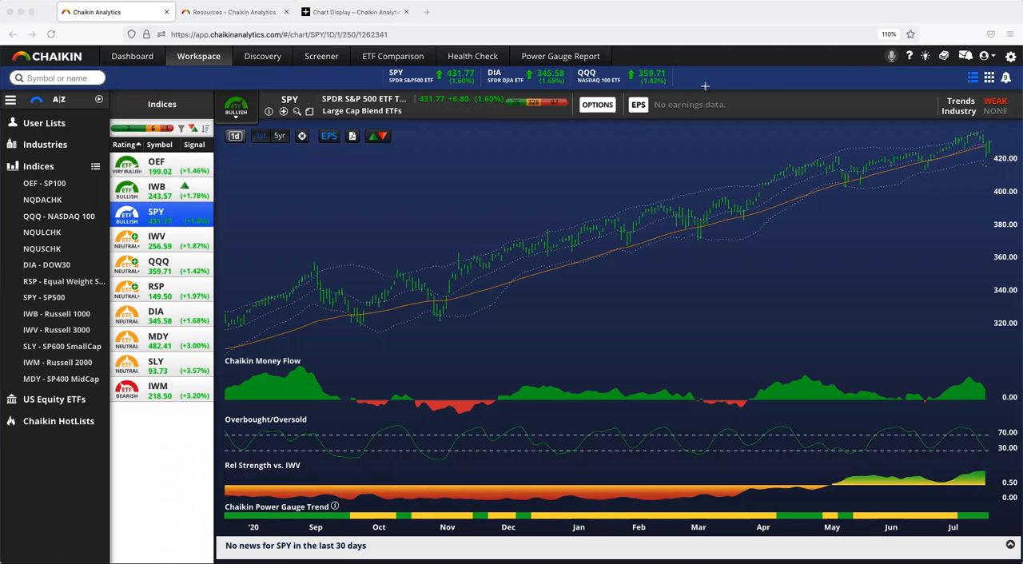
{"action": "mouse_move", "coordinate": [910, 56]}
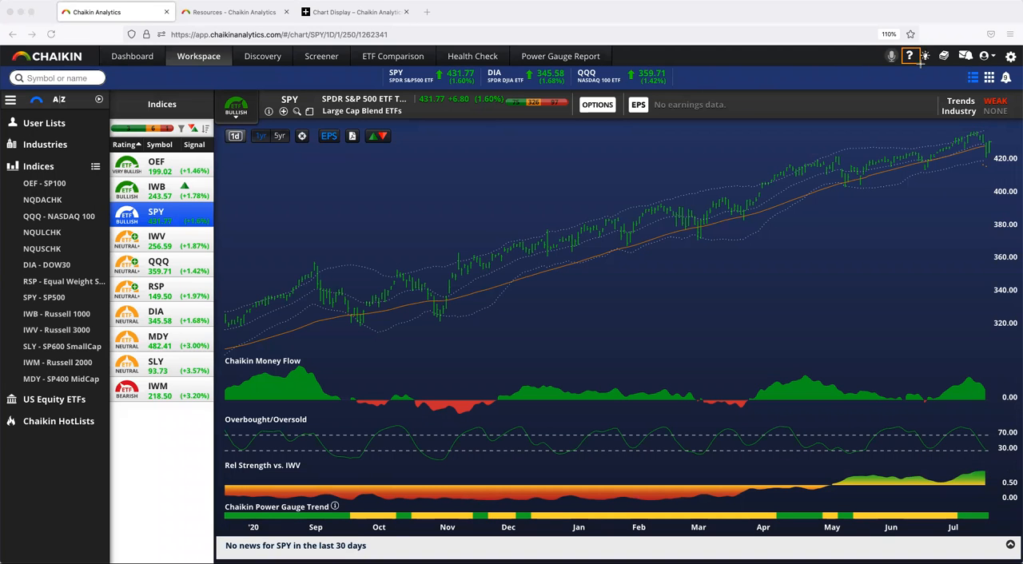